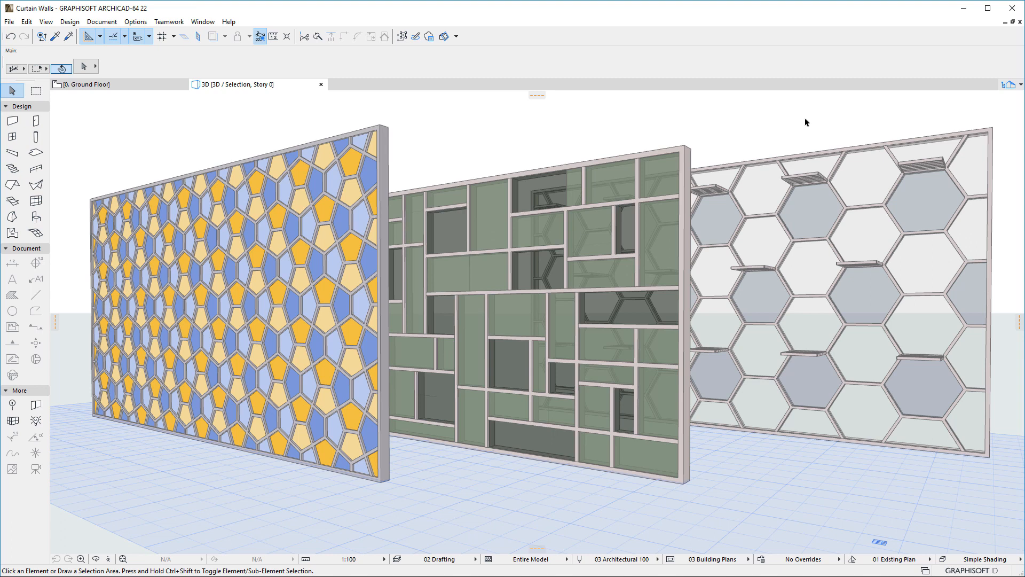
{"action": "mouse_move", "coordinate": [282, 87]}
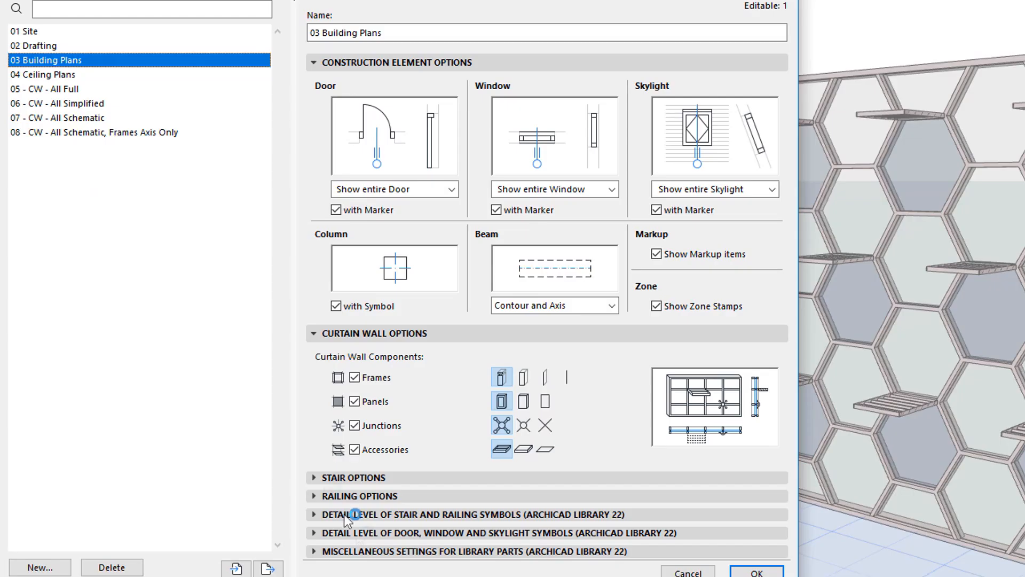
{"action": "mouse_move", "coordinate": [428, 332]}
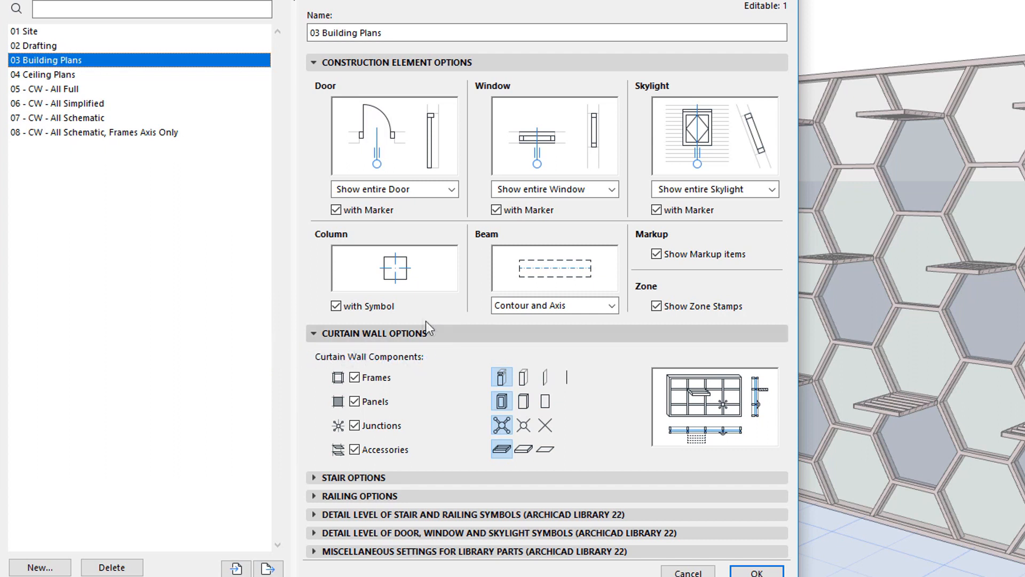
{"action": "mouse_move", "coordinate": [623, 482]}
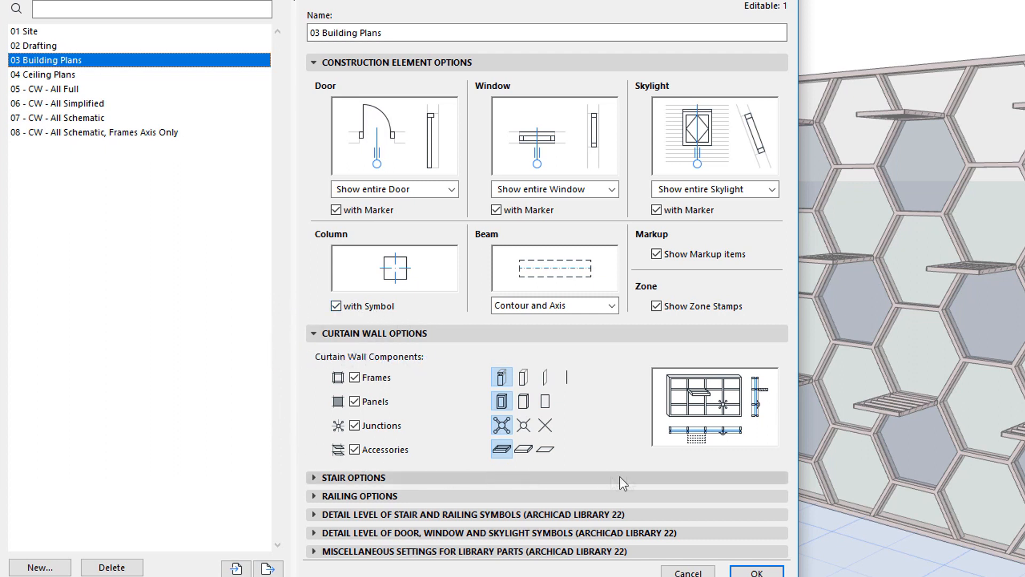
{"action": "mouse_move", "coordinate": [789, 465]}
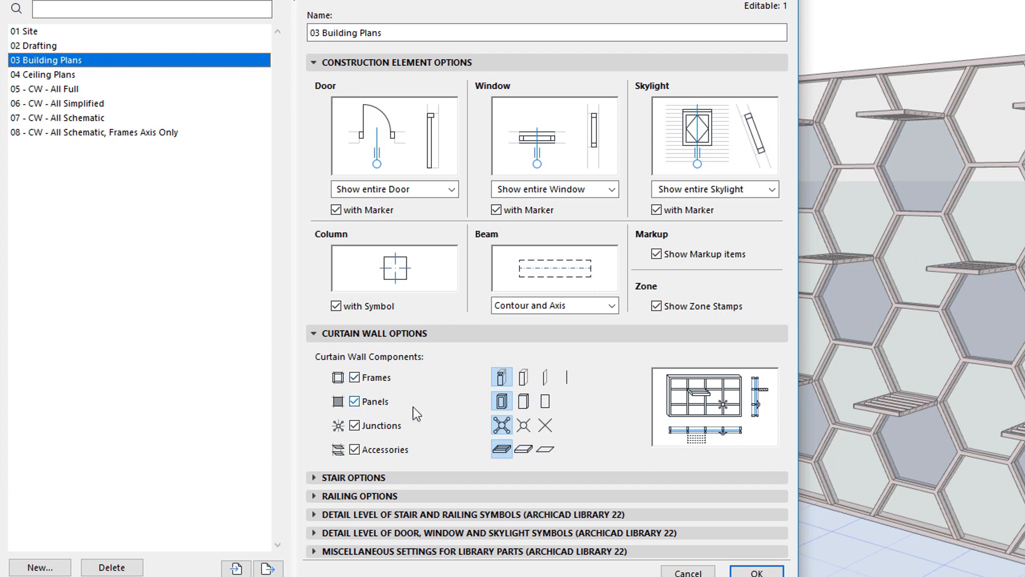
{"action": "mouse_move", "coordinate": [423, 446]}
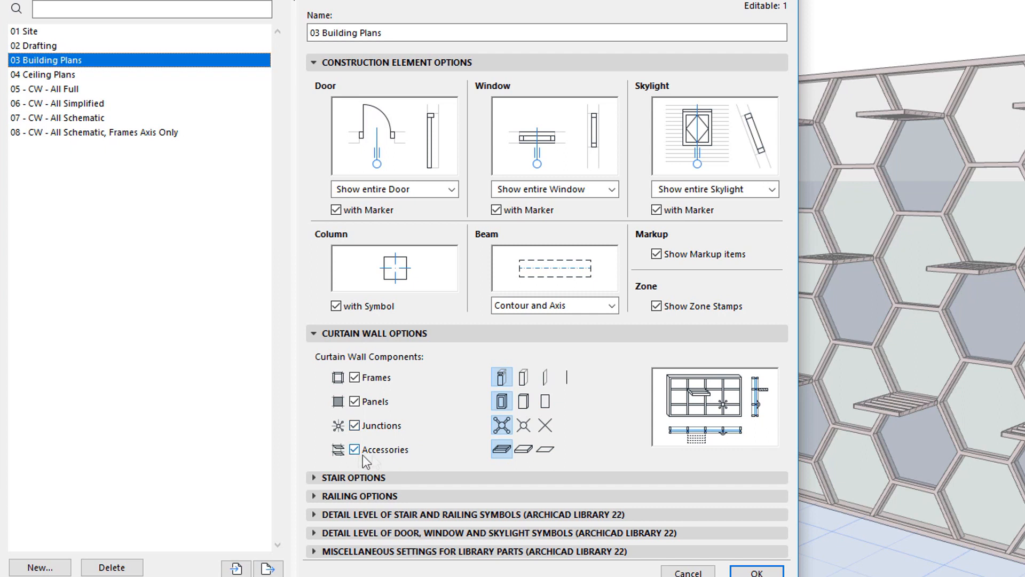
{"action": "left_click", "coordinate": [353, 402]}
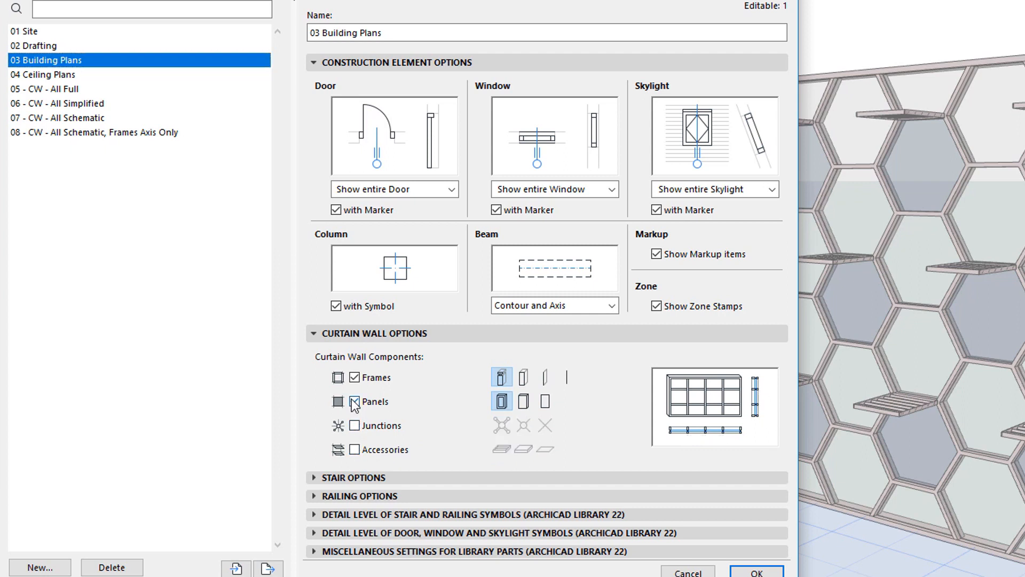
{"action": "left_click", "coordinate": [757, 573]}
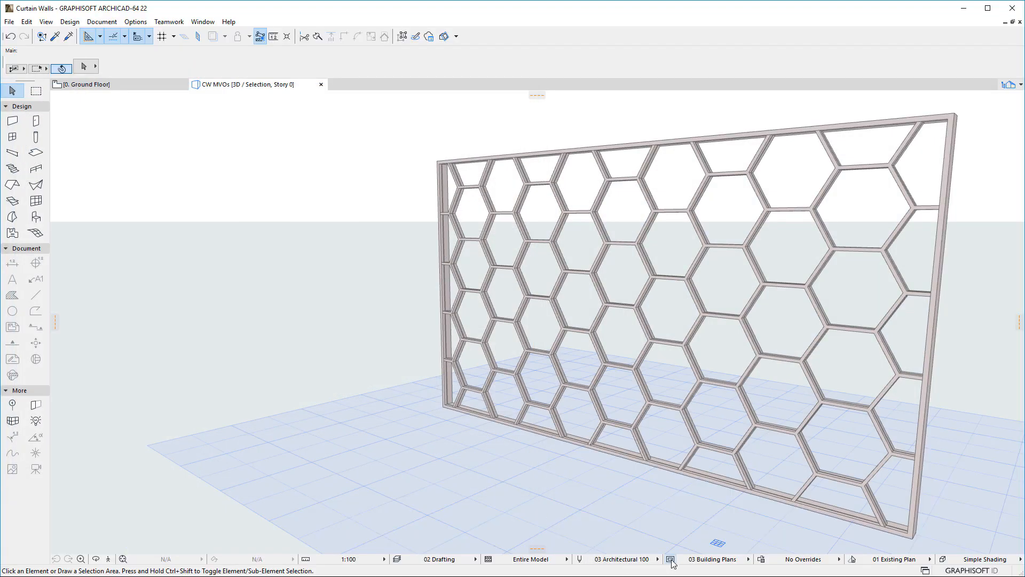
{"action": "left_click", "coordinate": [671, 559]}
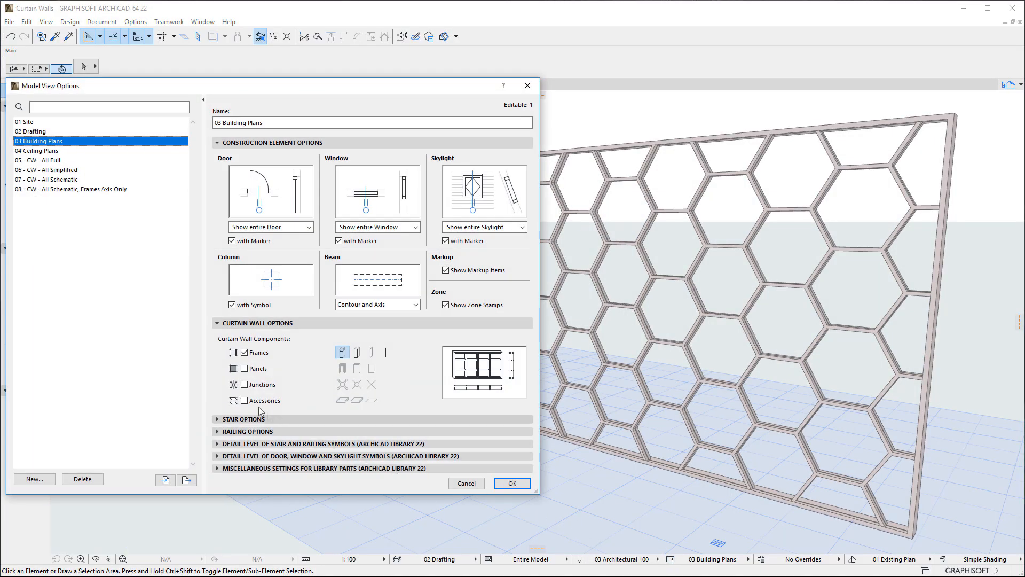
{"action": "left_click", "coordinate": [244, 368]}
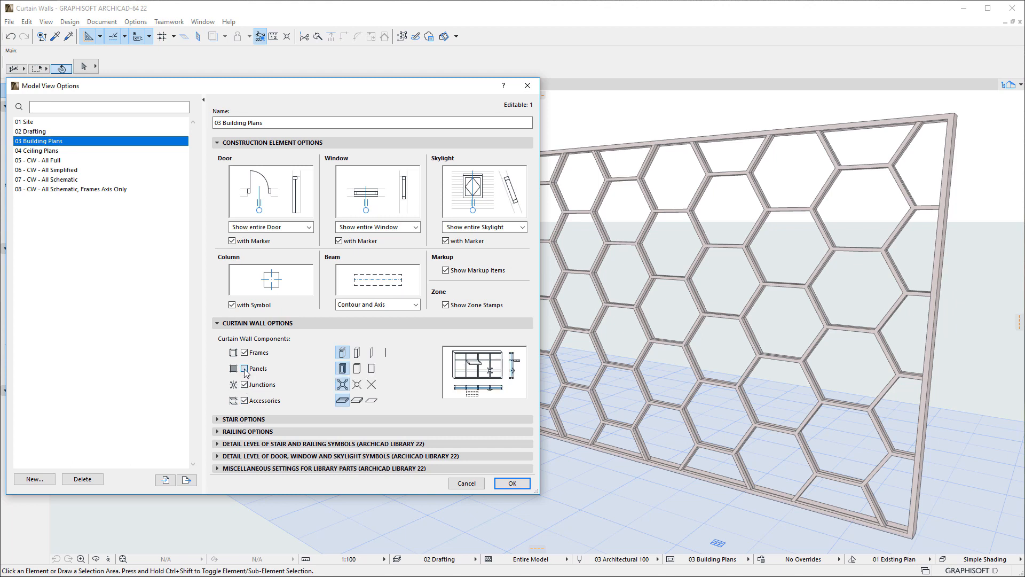
{"action": "left_click", "coordinate": [511, 483]}
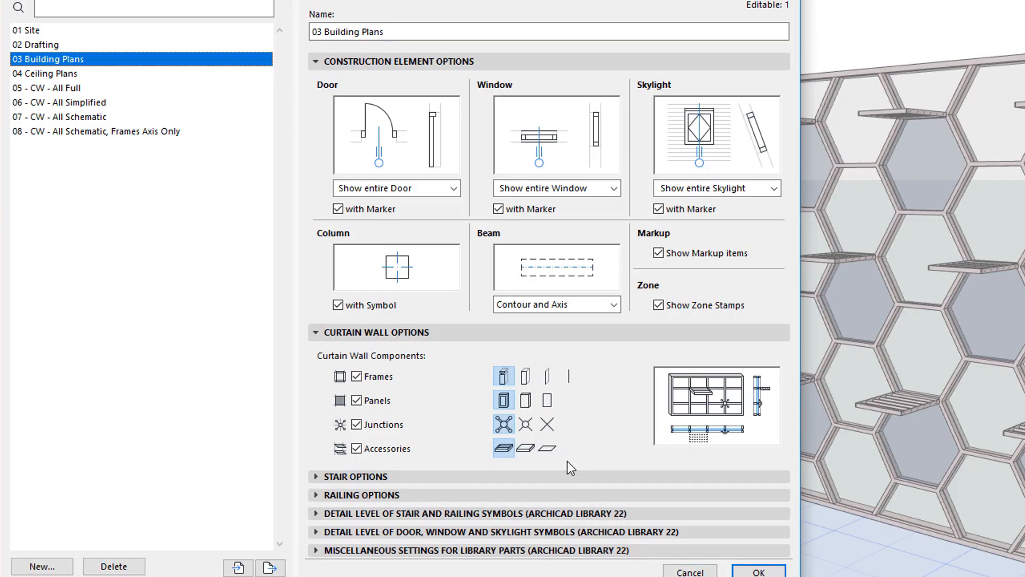
{"action": "mouse_move", "coordinate": [509, 476]}
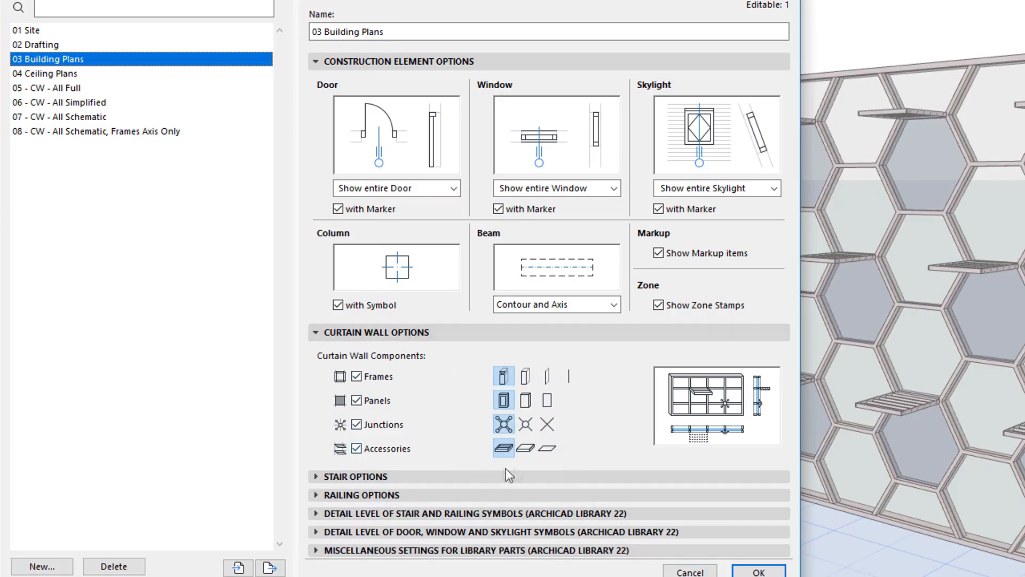
{"action": "mouse_move", "coordinate": [591, 455]}
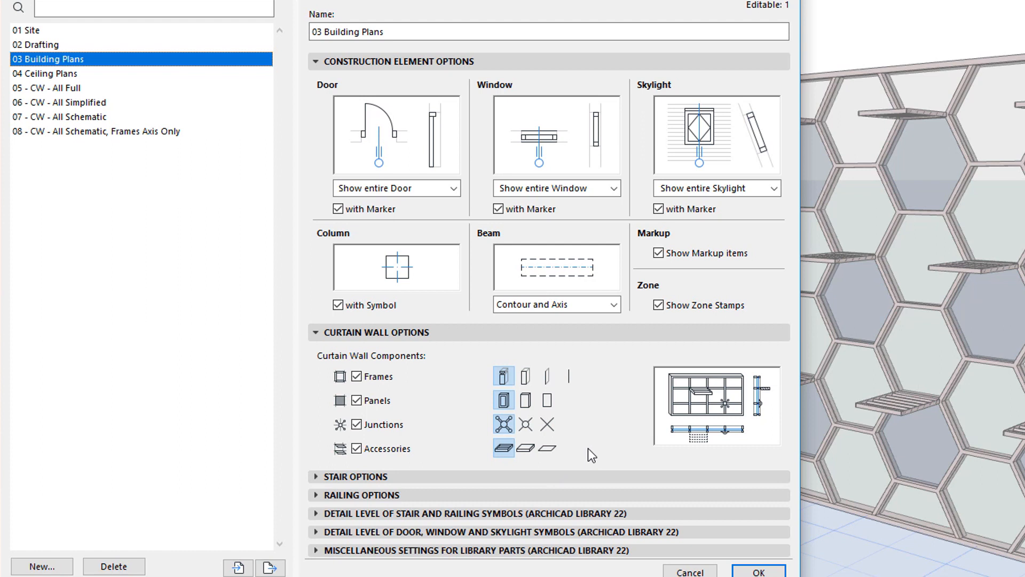
{"action": "mouse_move", "coordinate": [501, 456]}
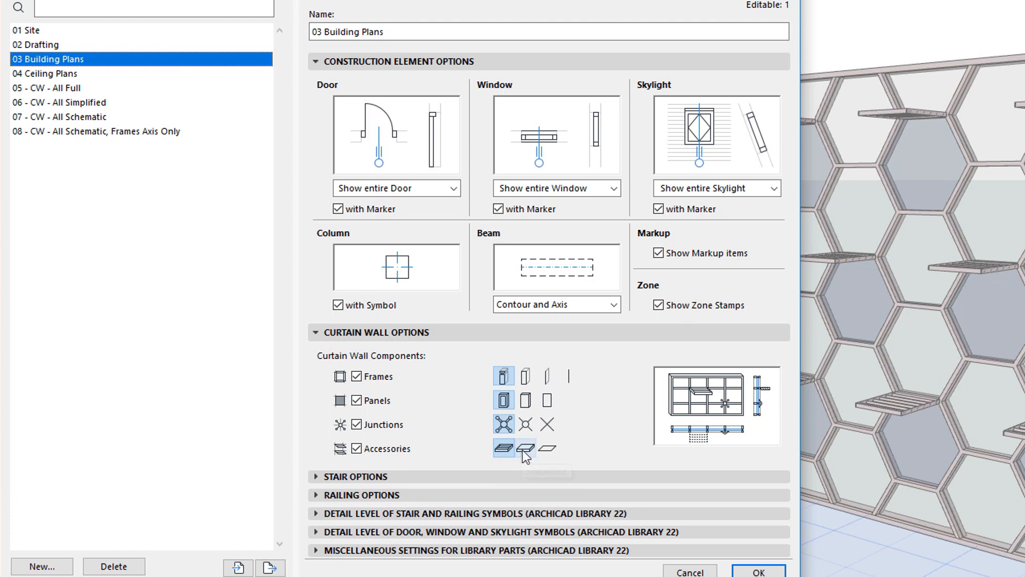
{"action": "mouse_move", "coordinate": [536, 454]}
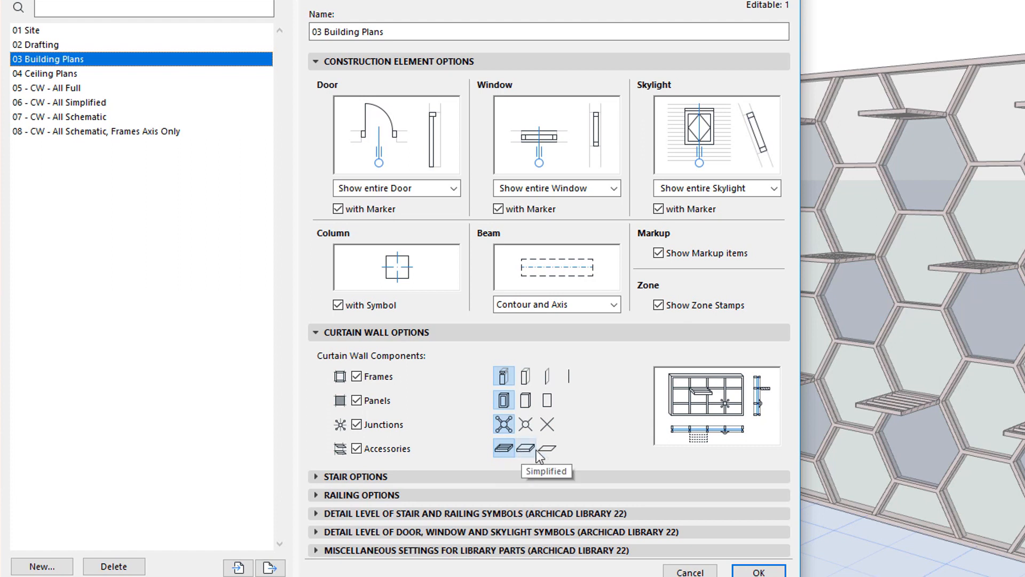
{"action": "mouse_move", "coordinate": [548, 448]}
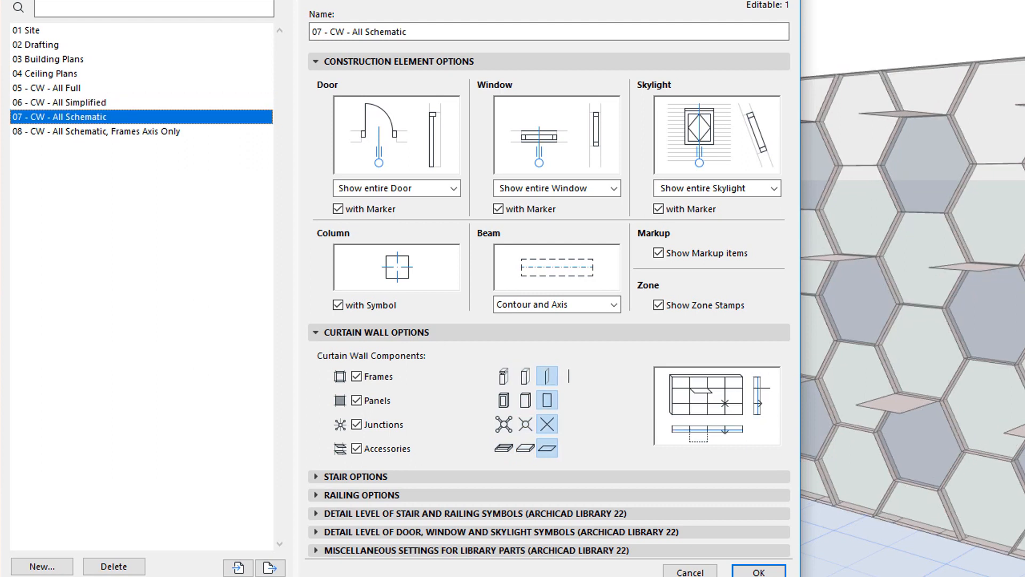
Reselect 03 Building Plans and uncheck the curtain wall Accessories option
{"action": "left_click", "coordinate": [96, 131]}
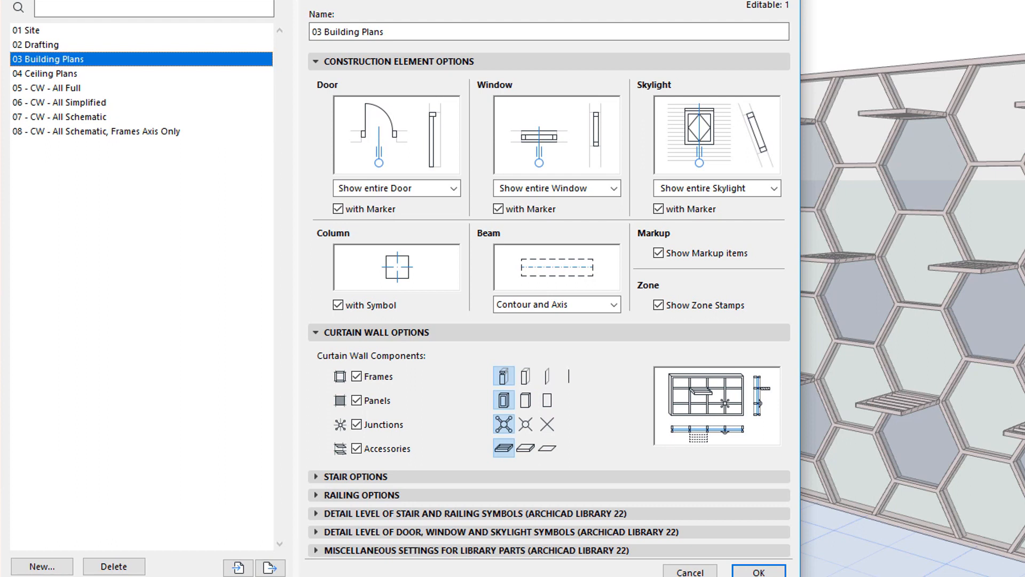
{"action": "mouse_move", "coordinate": [611, 411]}
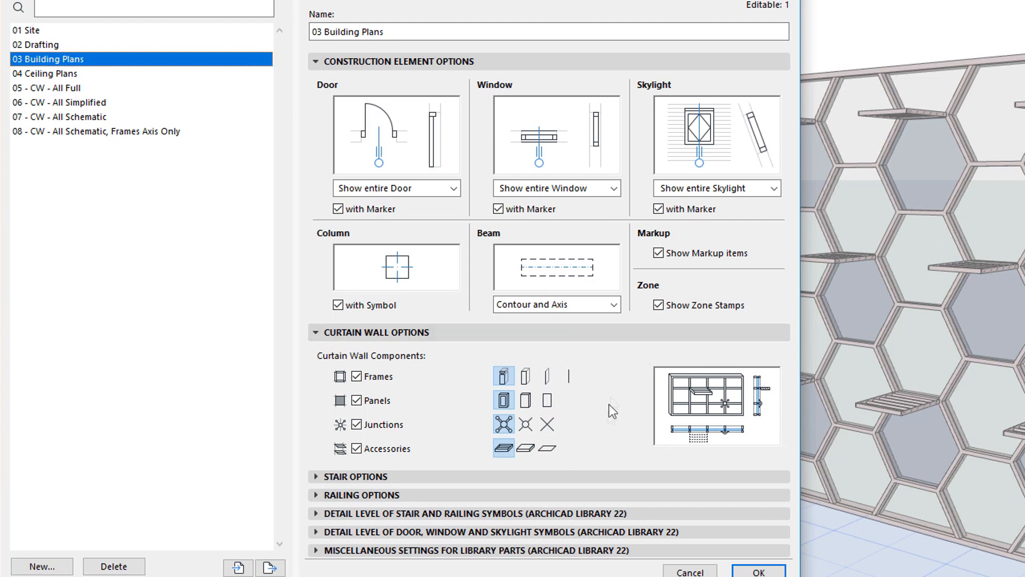
{"action": "mouse_move", "coordinate": [792, 463]}
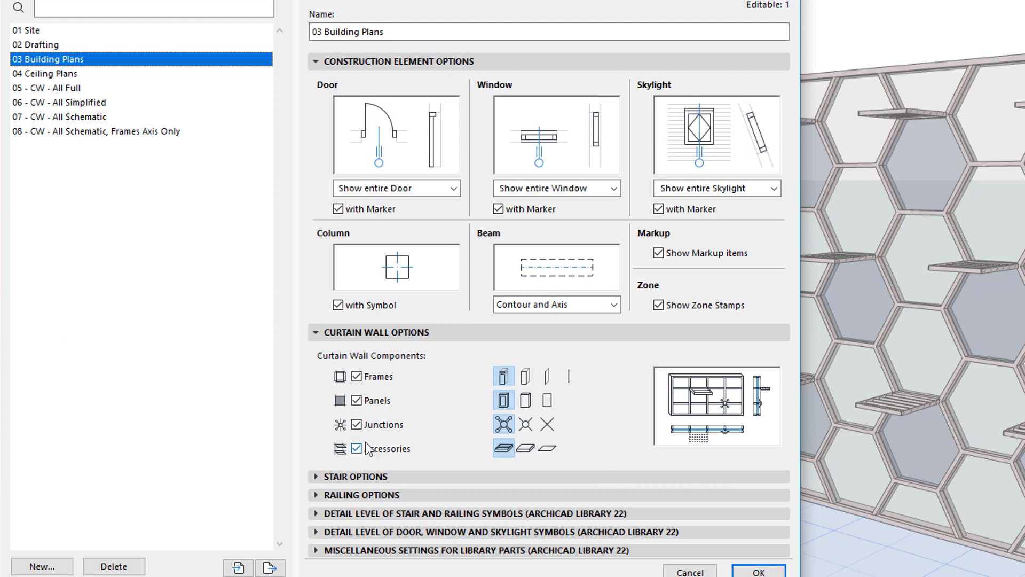
{"action": "left_click", "coordinate": [357, 449]}
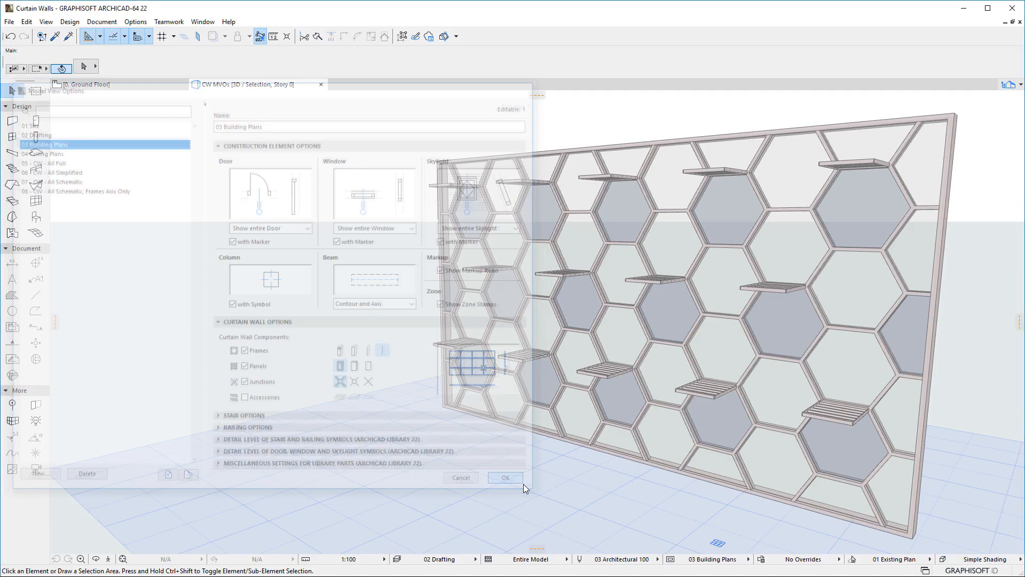
Apply the Building Plans settings, then turn curtain wall accessories back on
{"action": "left_click", "coordinate": [505, 477]}
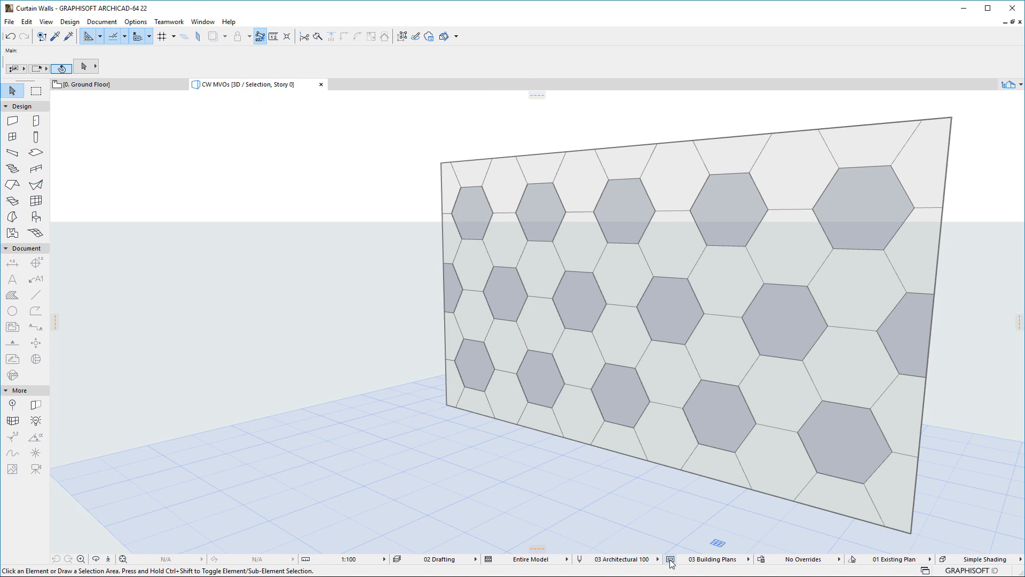
{"action": "left_click", "coordinate": [670, 559]}
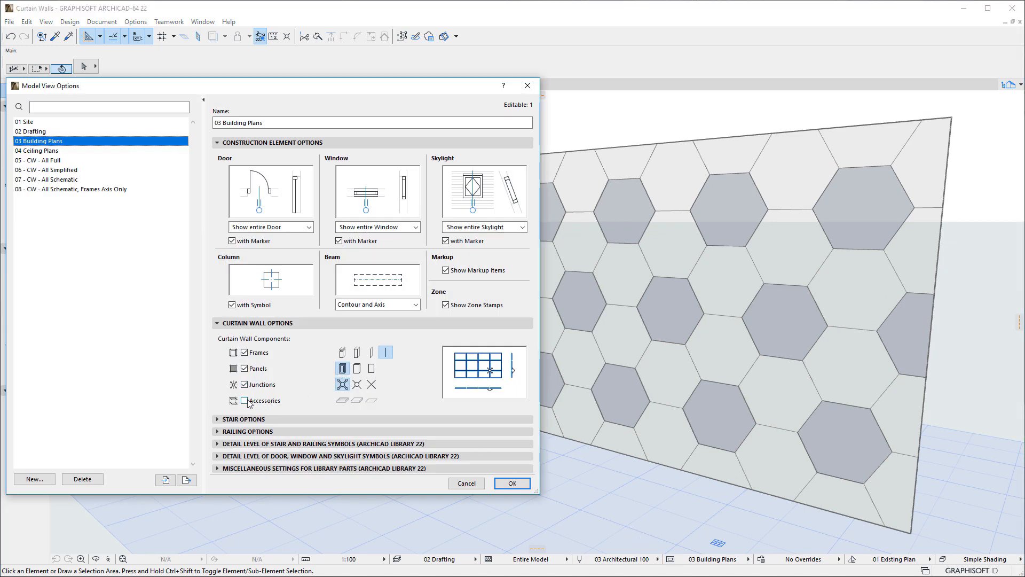
{"action": "left_click", "coordinate": [244, 400]}
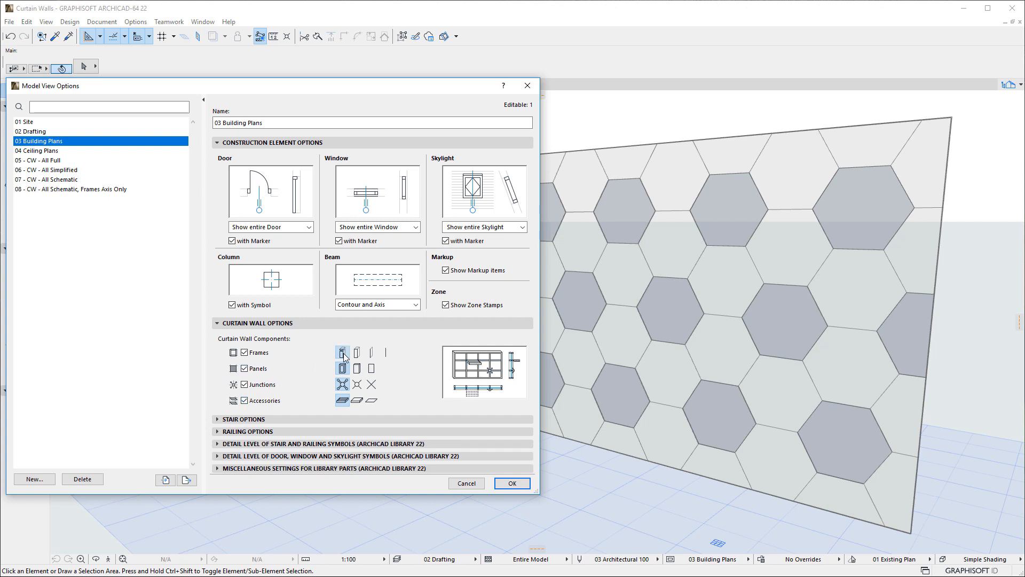
{"action": "left_click", "coordinate": [512, 483]}
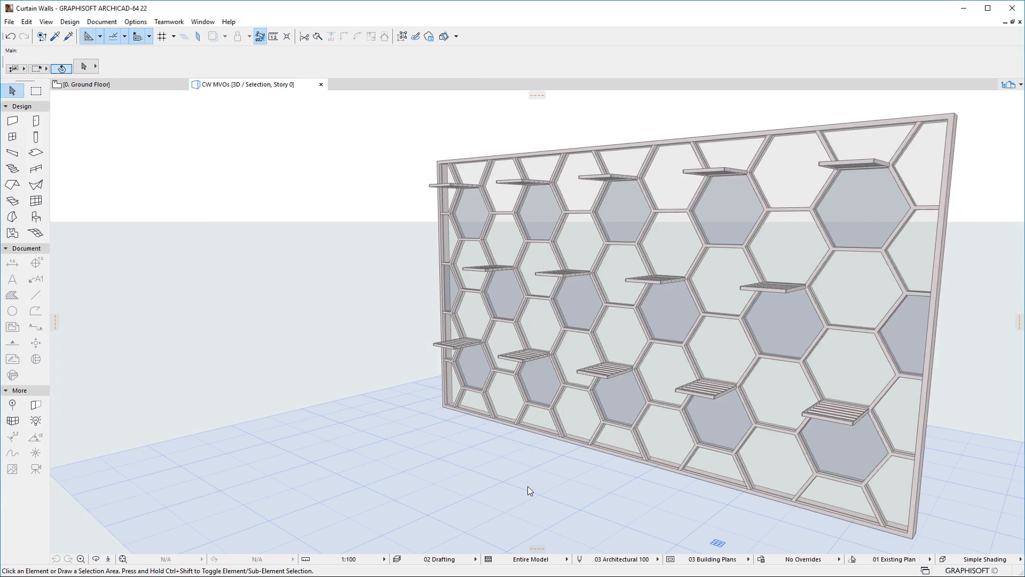
Preview the 07 - CW - All Schematic combination, then switch to 05 - CW - All Full
{"action": "left_click", "coordinate": [713, 559]}
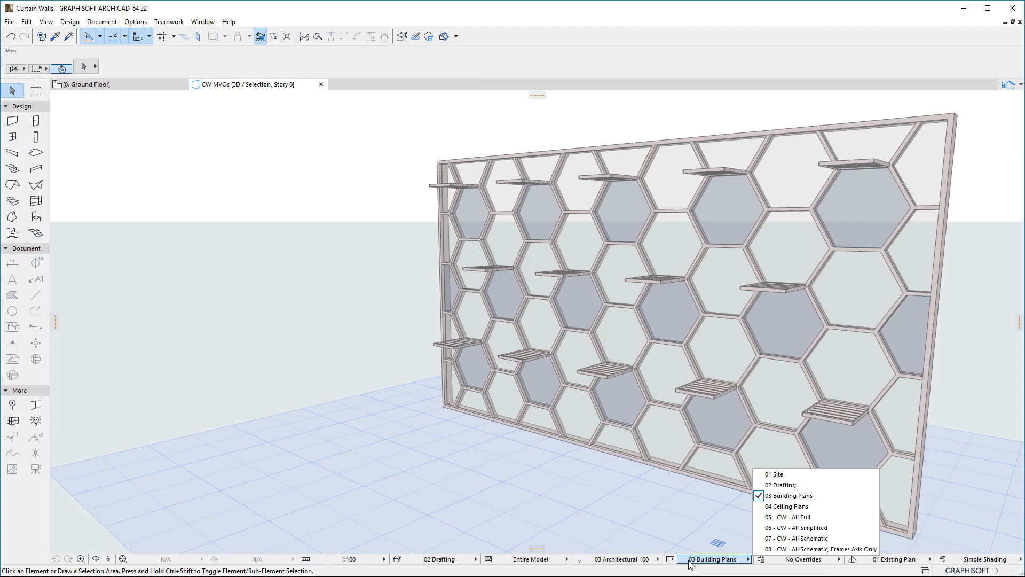
{"action": "left_click", "coordinate": [793, 538]}
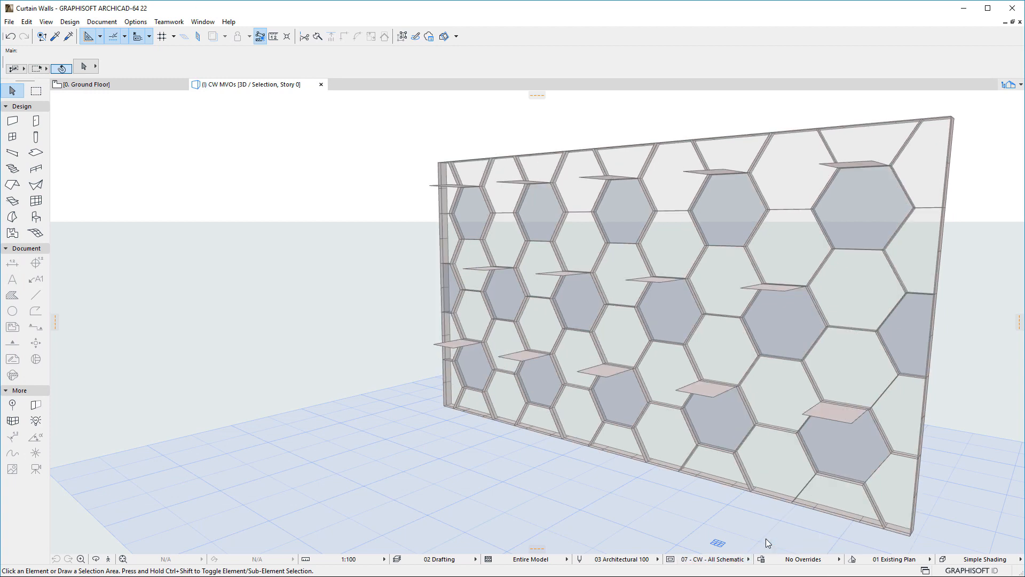
{"action": "left_click", "coordinate": [713, 559]}
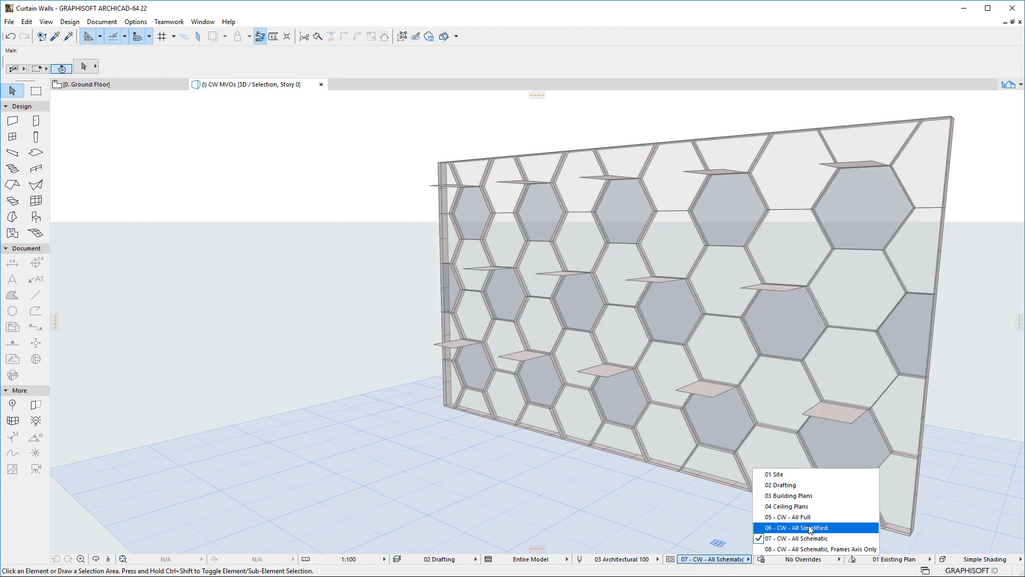
{"action": "left_click", "coordinate": [794, 527]}
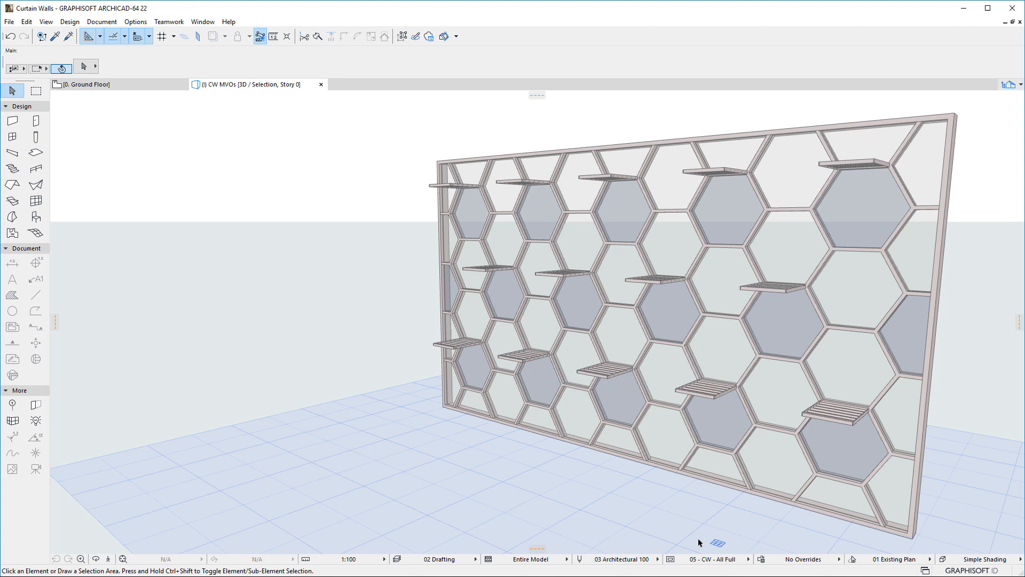
{"action": "mouse_move", "coordinate": [685, 544]}
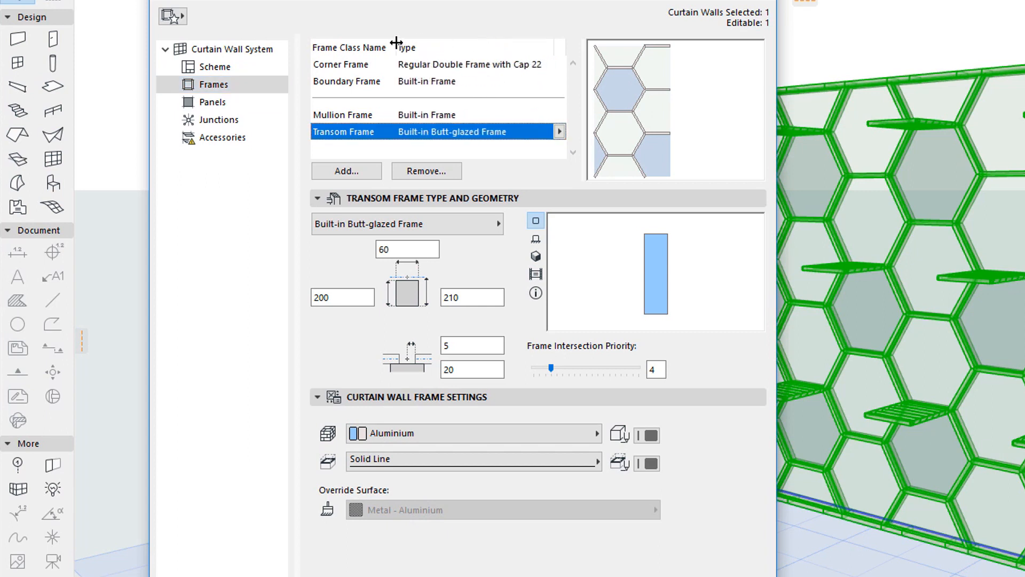
Select Corner Frame and review its 3D Detail Level choices, leaving it by MVO
{"action": "left_click", "coordinate": [345, 64]}
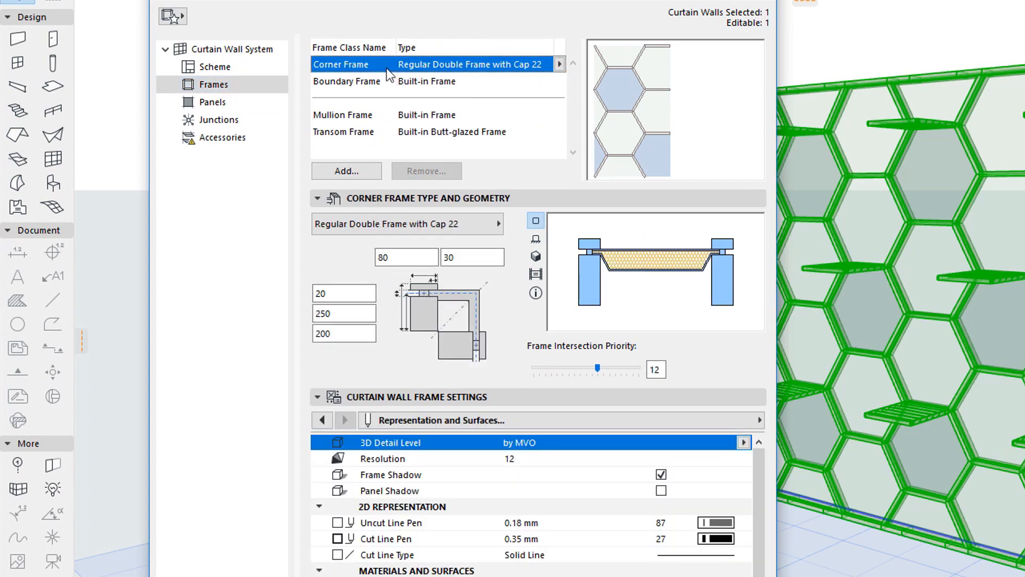
{"action": "left_click", "coordinate": [743, 443]}
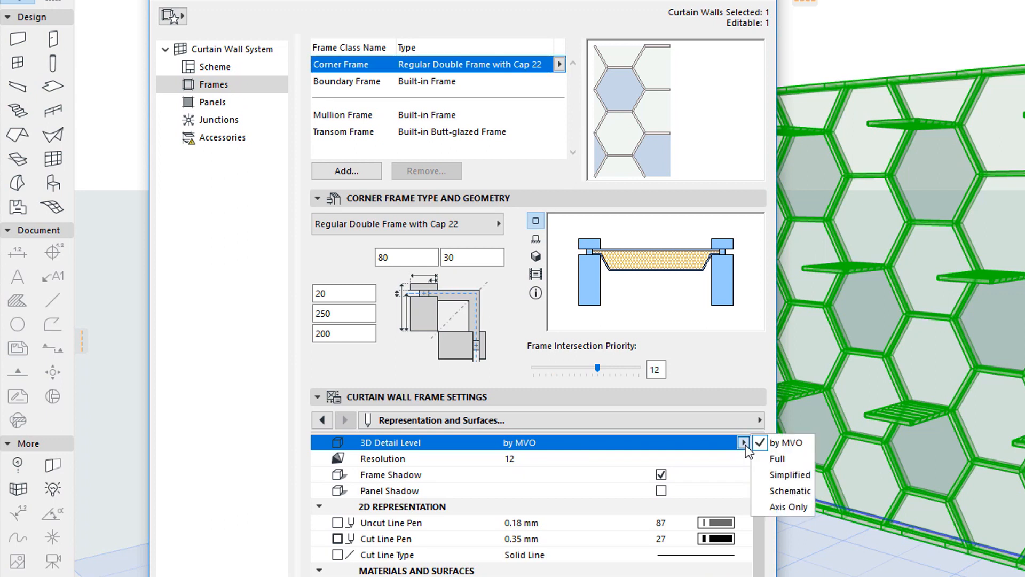
{"action": "mouse_move", "coordinate": [790, 443]}
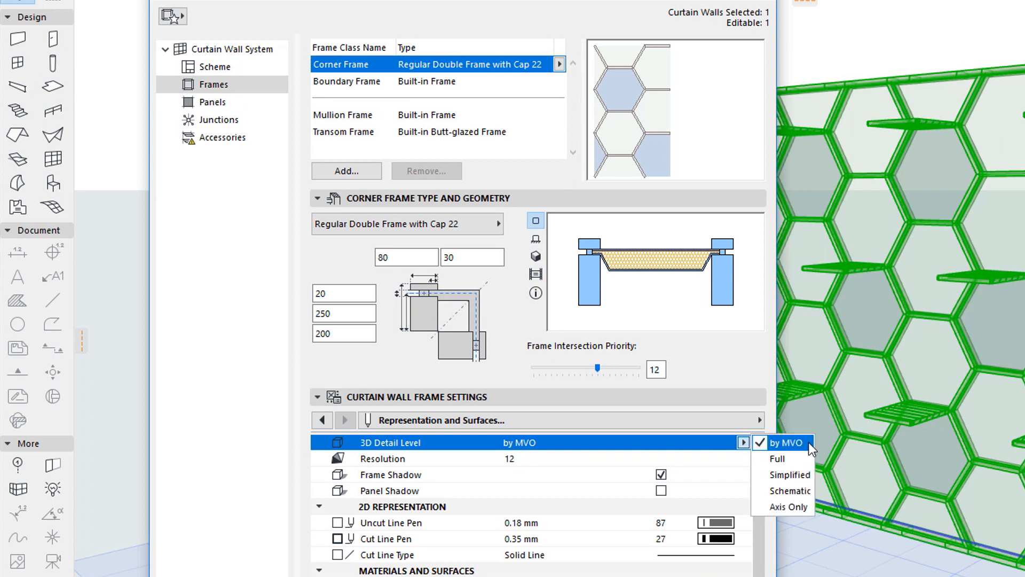
{"action": "mouse_move", "coordinate": [812, 449]}
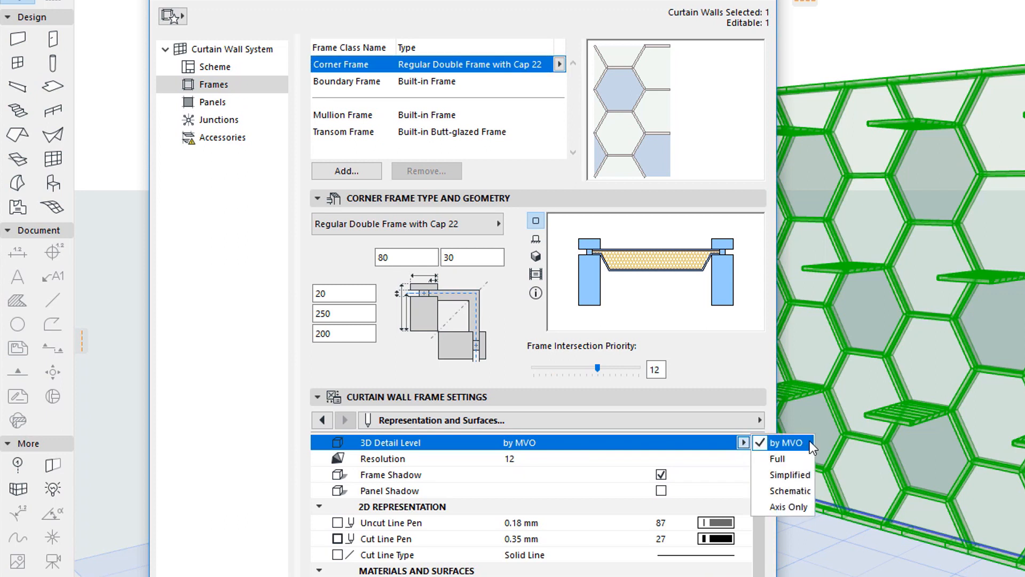
{"action": "mouse_move", "coordinate": [777, 458]}
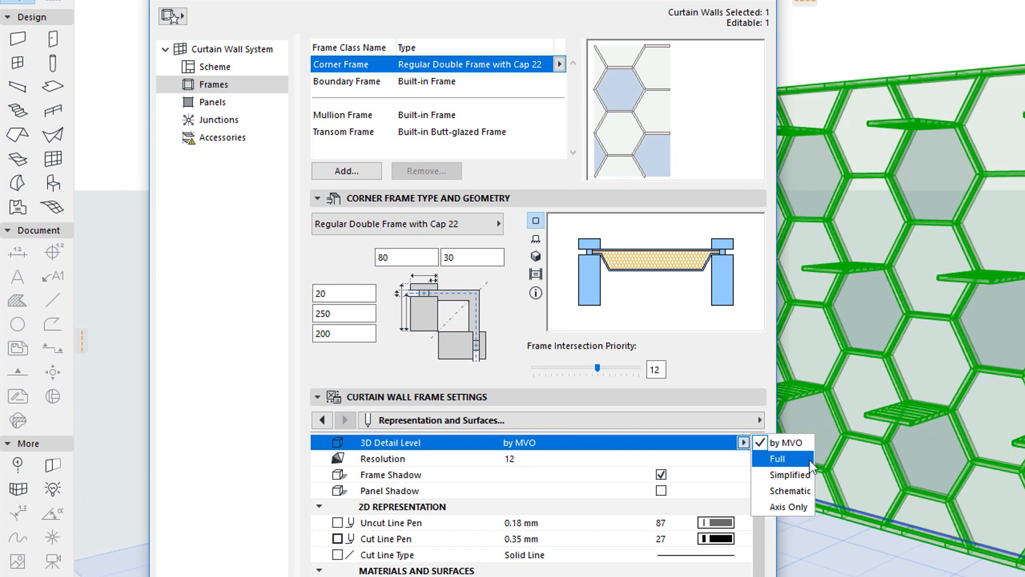
{"action": "mouse_move", "coordinate": [790, 491]}
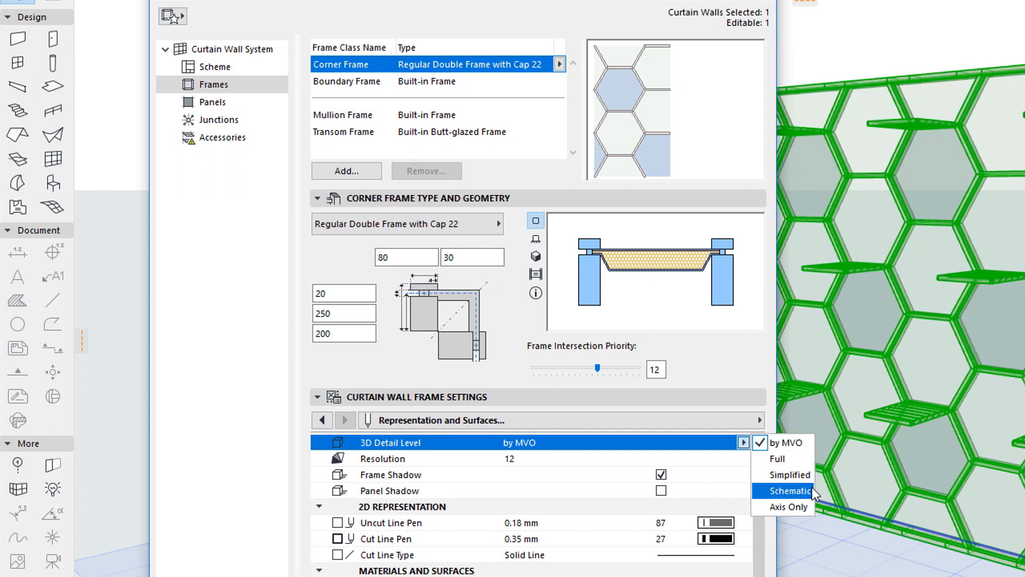
{"action": "mouse_move", "coordinate": [788, 507]}
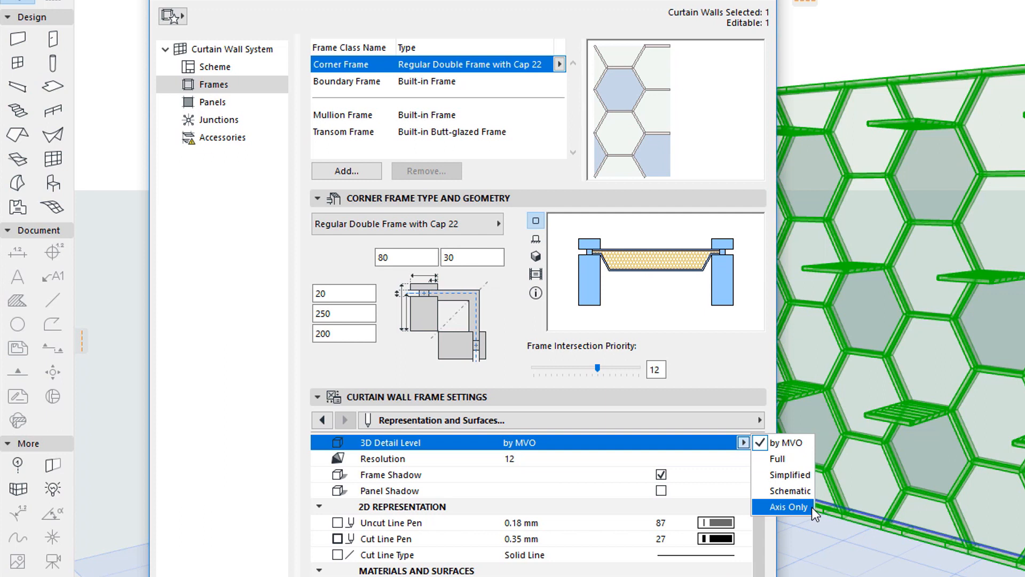
{"action": "mouse_move", "coordinate": [751, 190]}
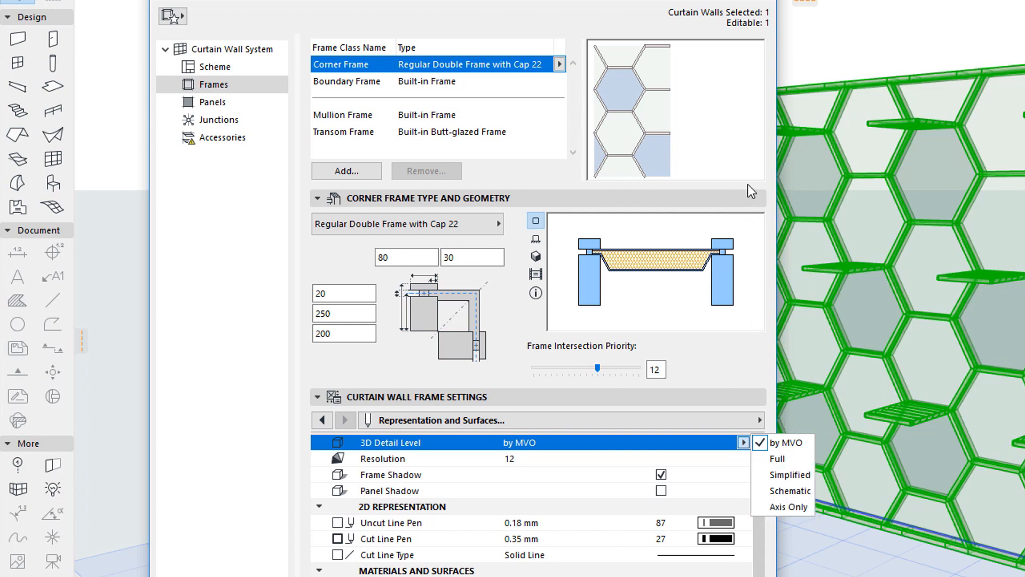
{"action": "left_click", "coordinate": [425, 114]}
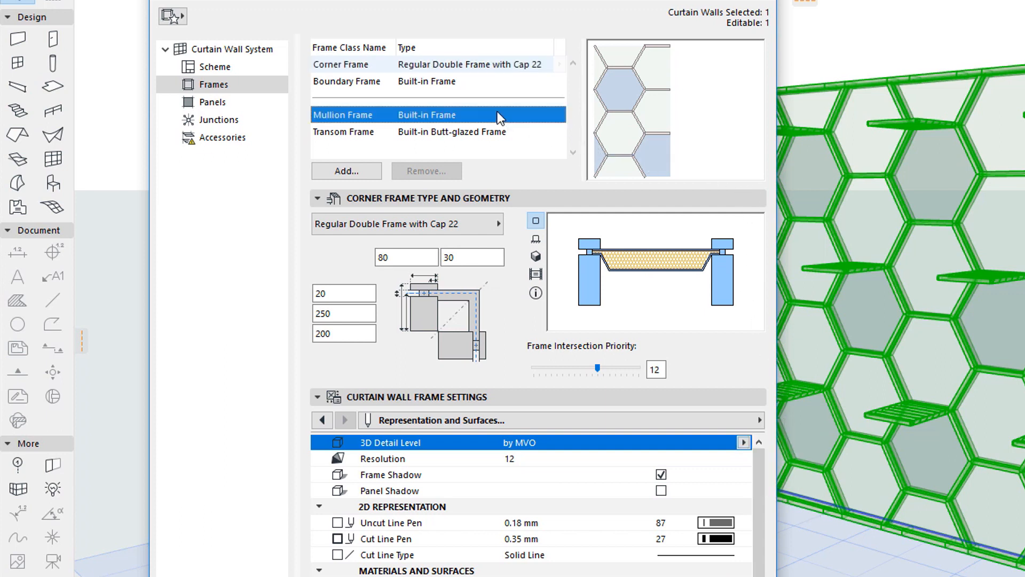
Select the Transom Frame to show its butt-glazed type, geometry and aluminium material
{"action": "left_click", "coordinate": [425, 132]}
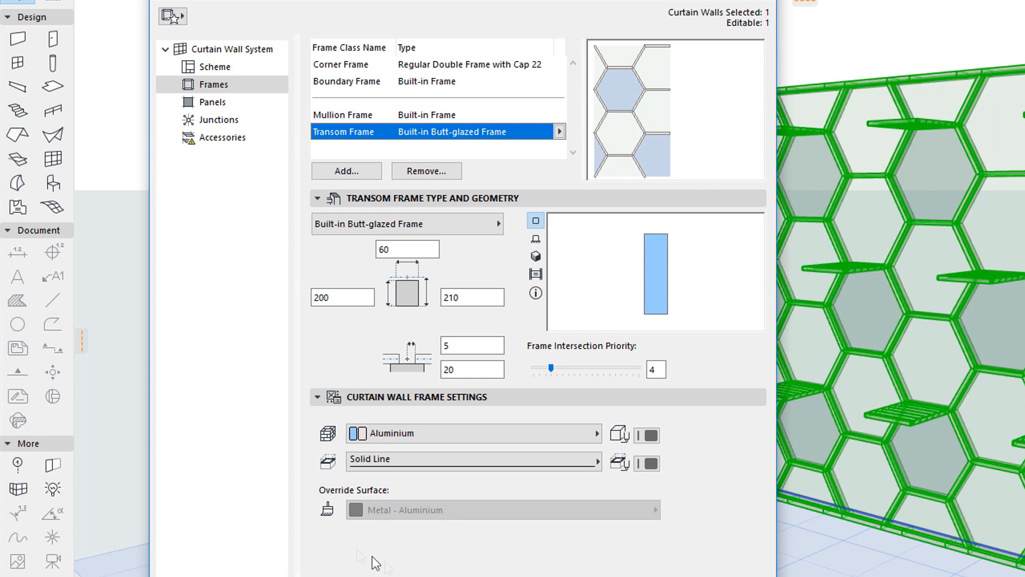
{"action": "mouse_move", "coordinate": [746, 421]}
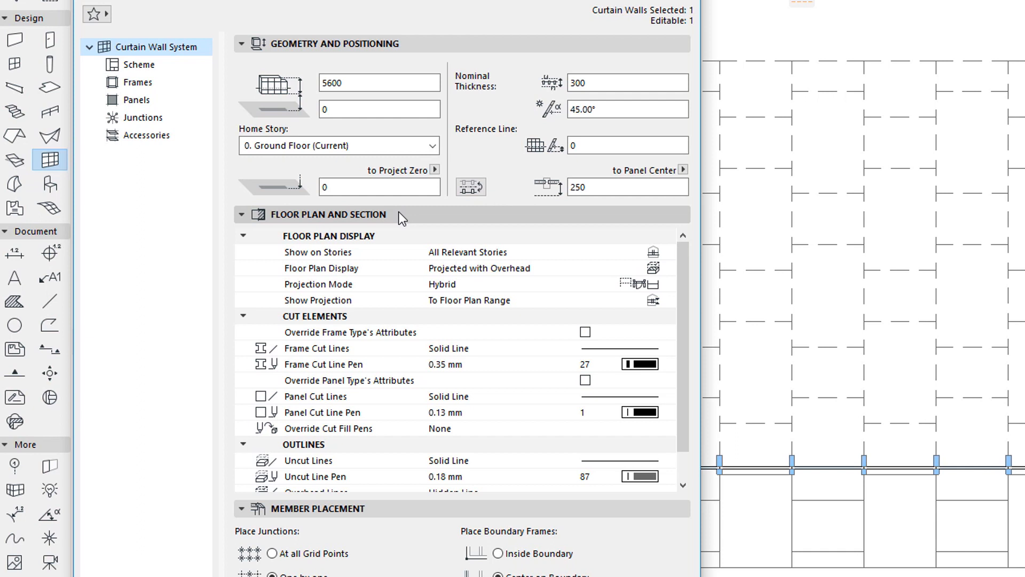
{"action": "mouse_move", "coordinate": [417, 225]}
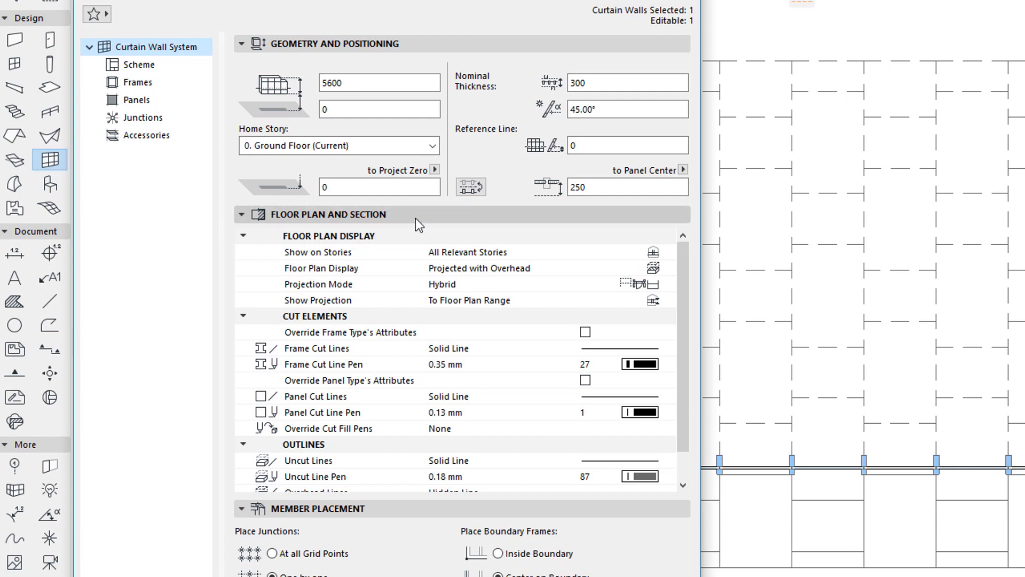
{"action": "mouse_move", "coordinate": [522, 268]}
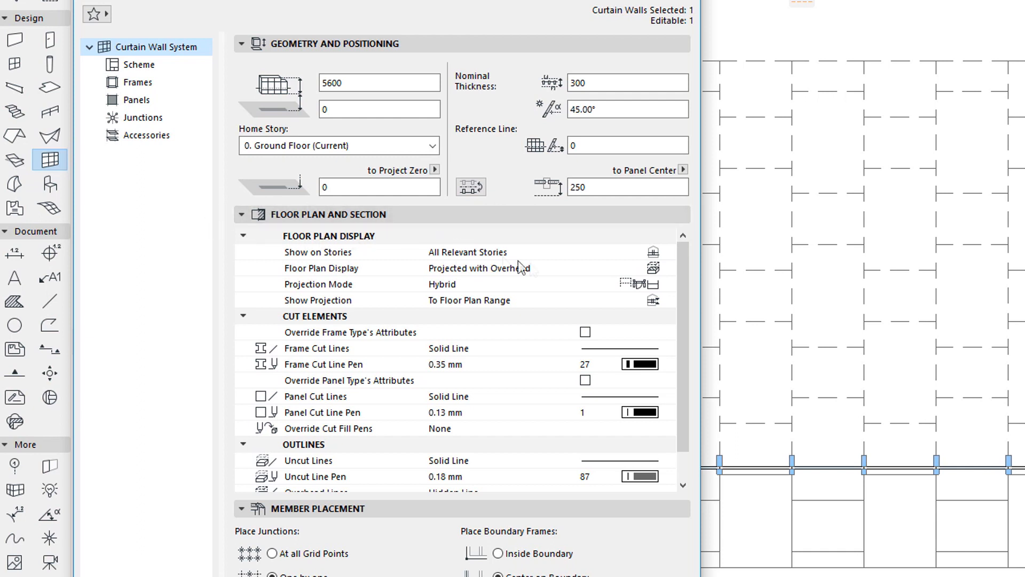
{"action": "left_click", "coordinate": [666, 267]}
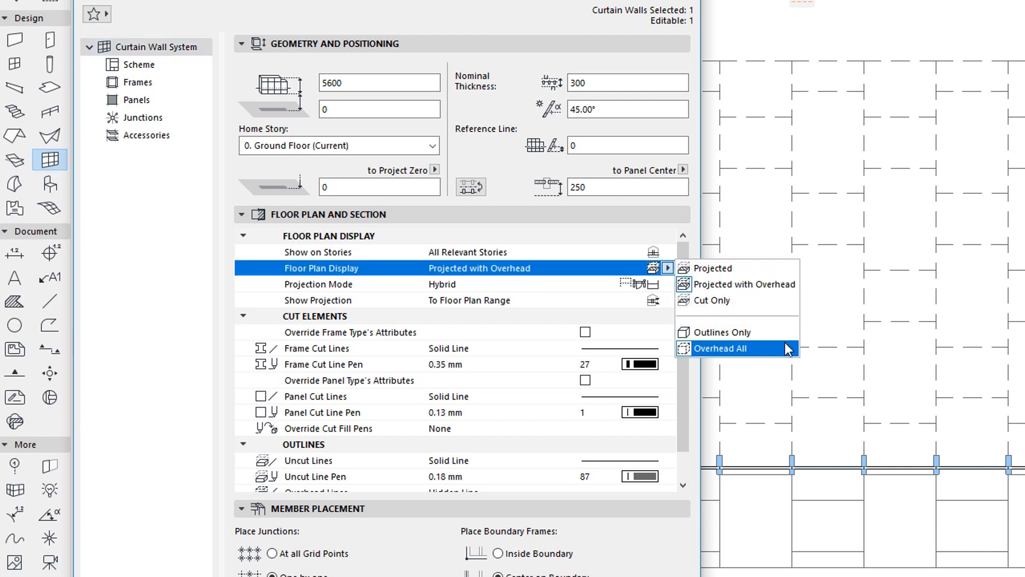
{"action": "mouse_move", "coordinate": [693, 245]}
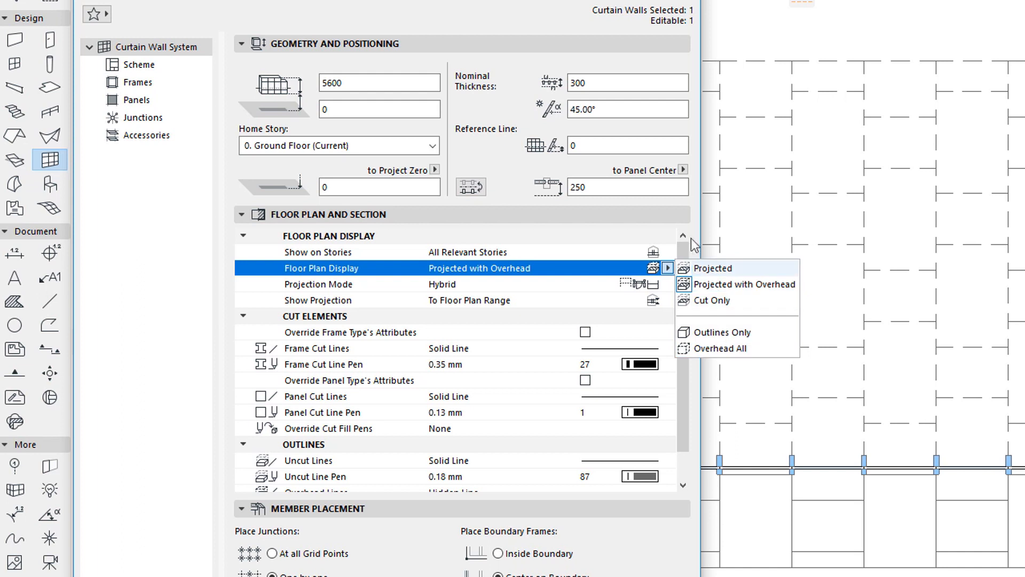
{"action": "left_click", "coordinate": [742, 284]}
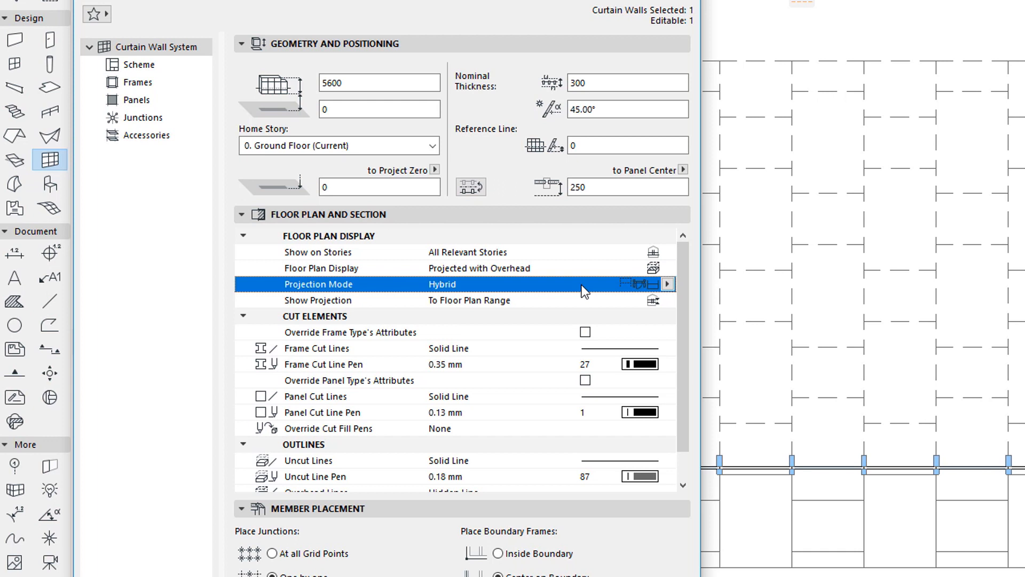
{"action": "mouse_move", "coordinate": [666, 292]}
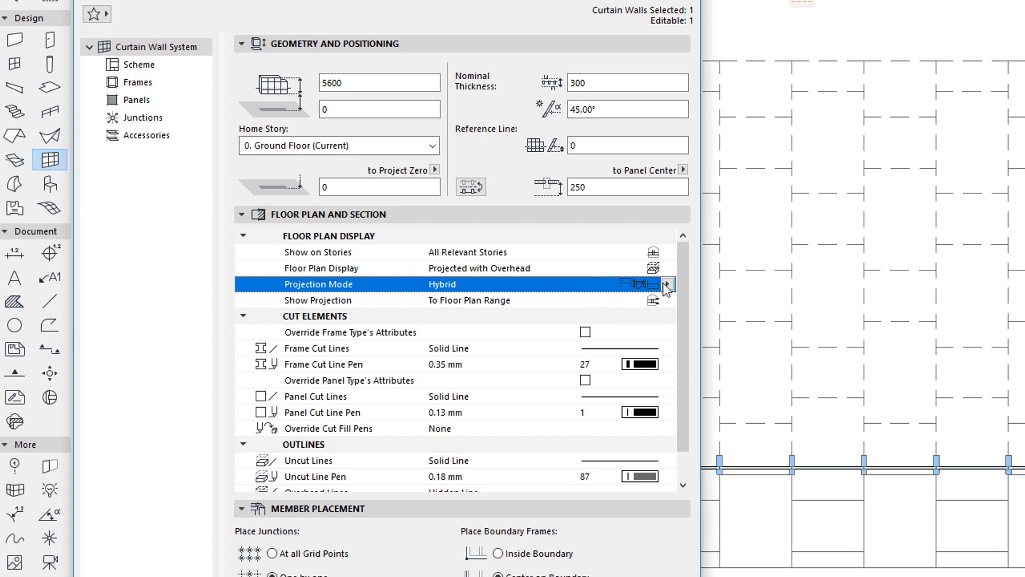
{"action": "left_click", "coordinate": [667, 284]}
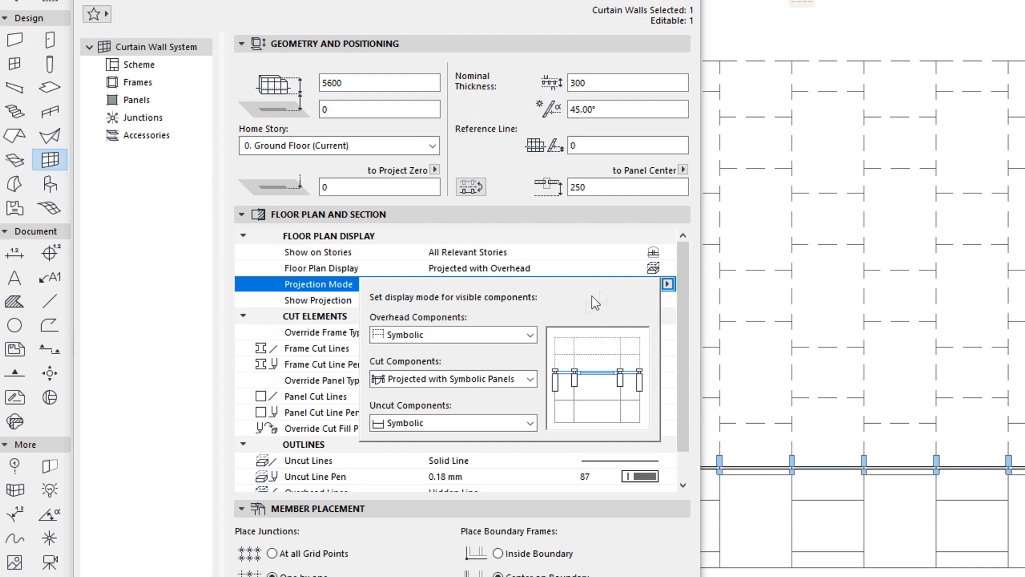
Review overhead, cut and uncut component display options, keeping their current settings
{"action": "left_click", "coordinate": [530, 335]}
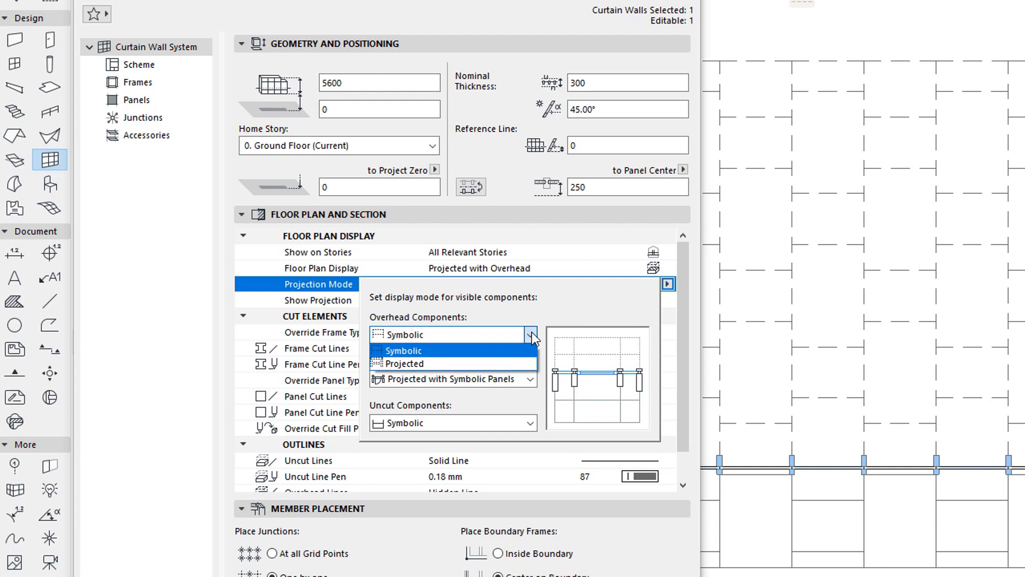
{"action": "left_click", "coordinate": [403, 351]}
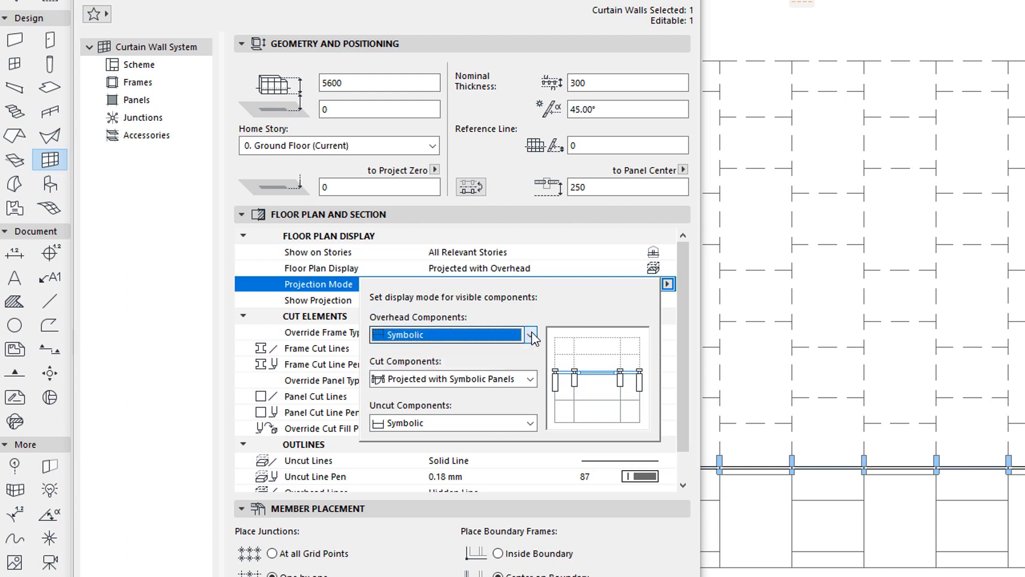
{"action": "left_click", "coordinate": [529, 378]}
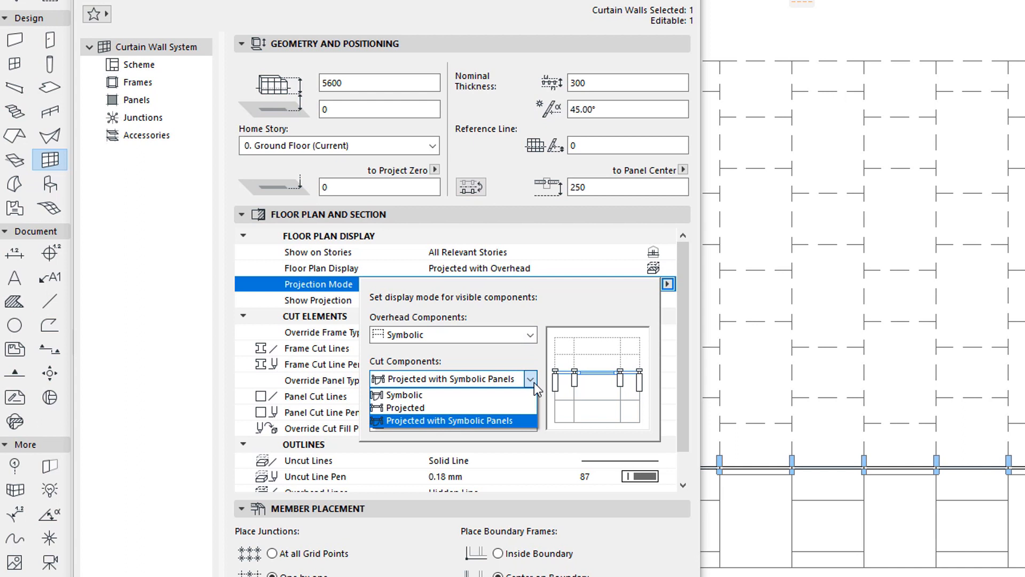
{"action": "left_click", "coordinate": [448, 420]}
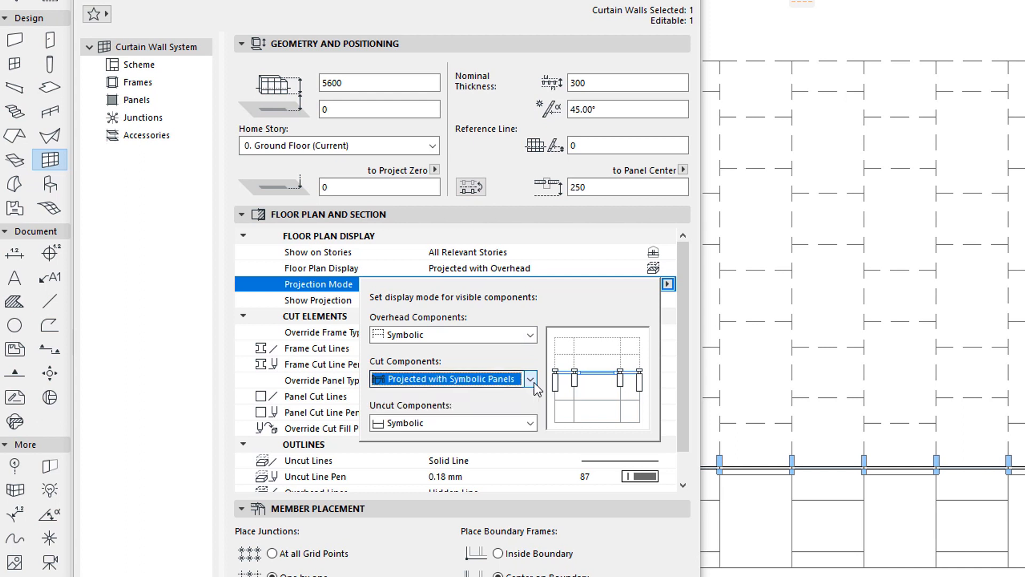
{"action": "left_click", "coordinate": [530, 422]}
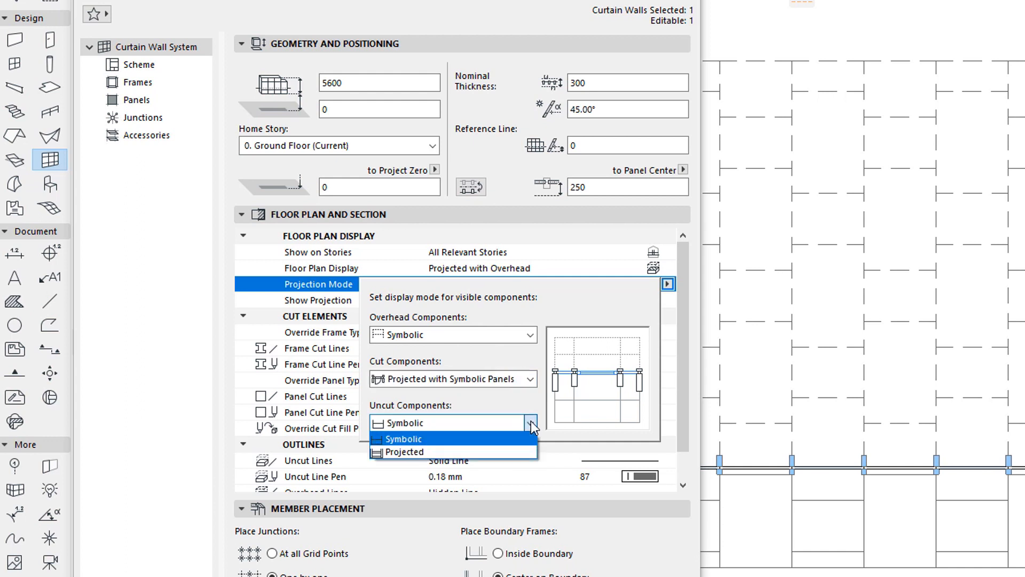
{"action": "left_click", "coordinate": [402, 438]}
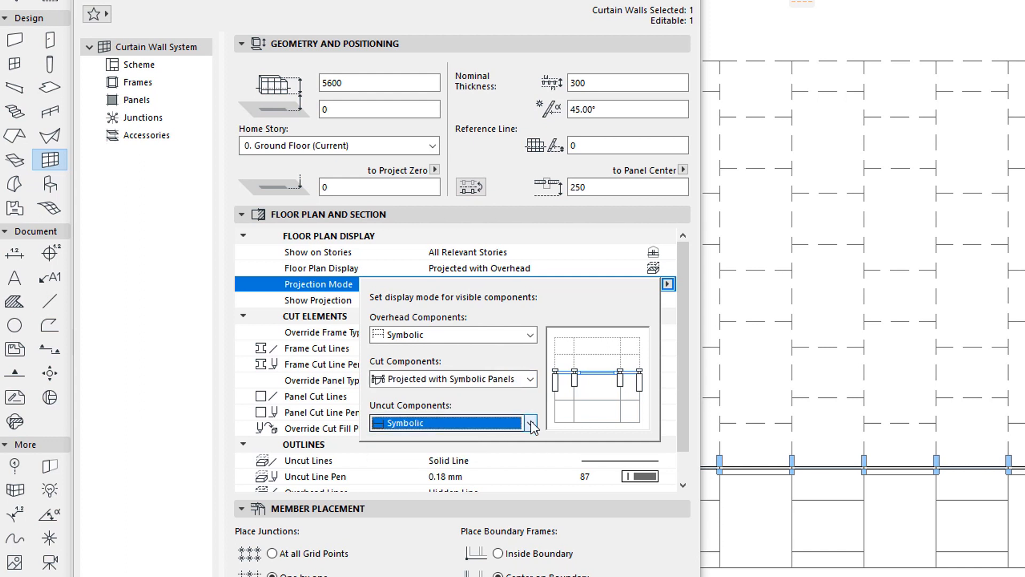
Briefly set Cut Components to Symbolic, then restore Projected with Symbolic Panels
{"action": "left_click", "coordinate": [528, 379]}
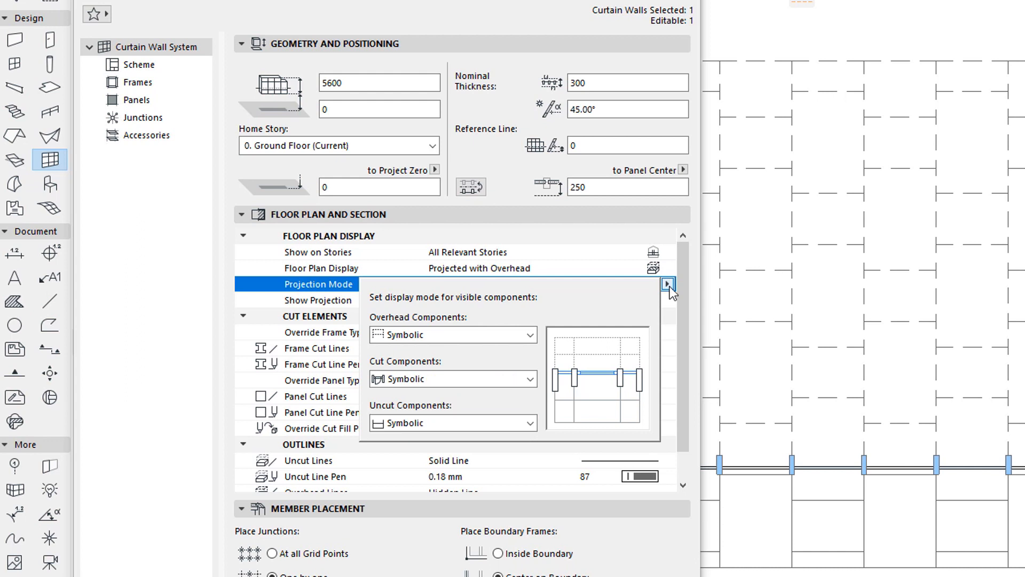
{"action": "left_click", "coordinate": [667, 284]}
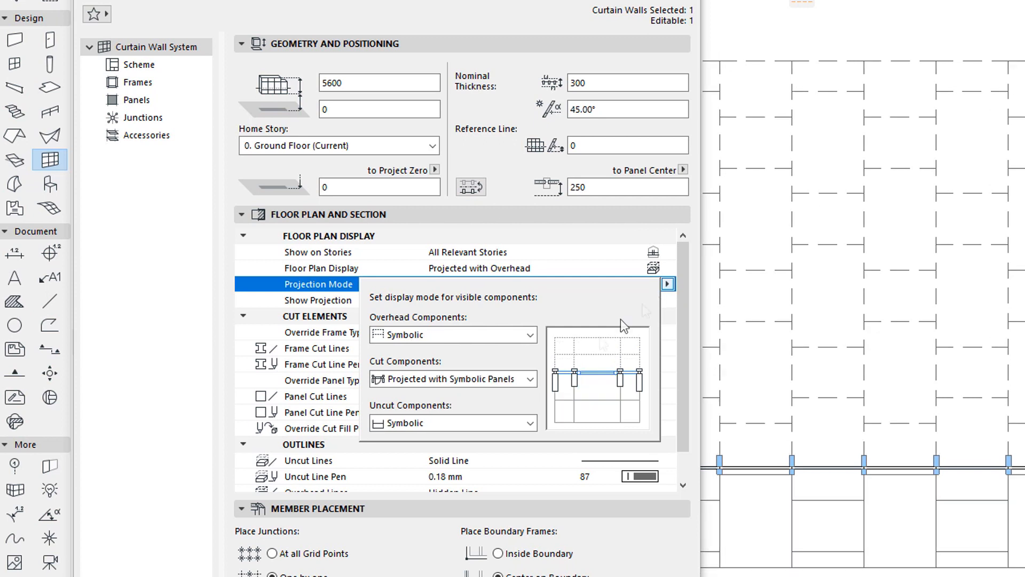
{"action": "left_click", "coordinate": [530, 378]}
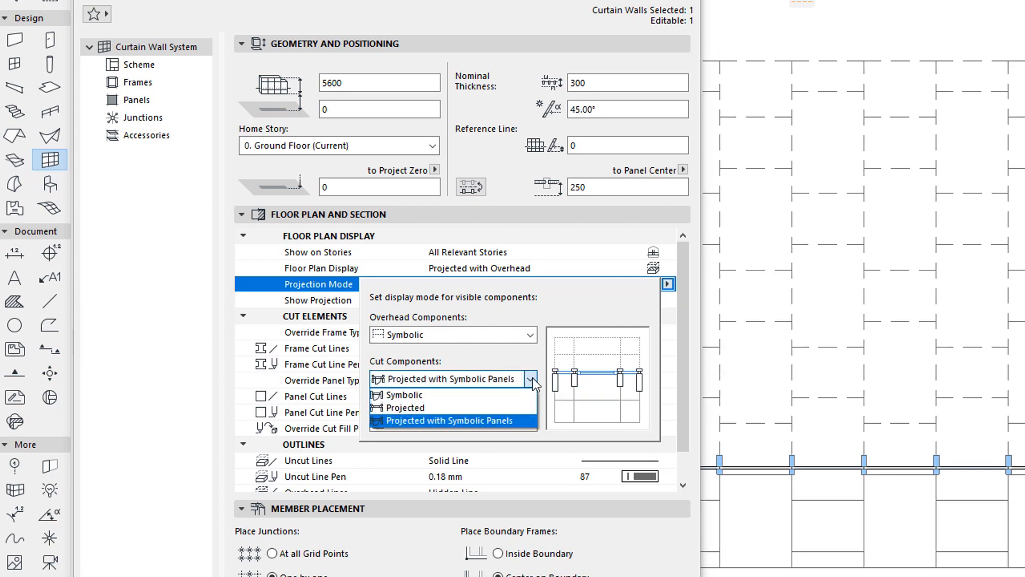
{"action": "left_click", "coordinate": [448, 419]}
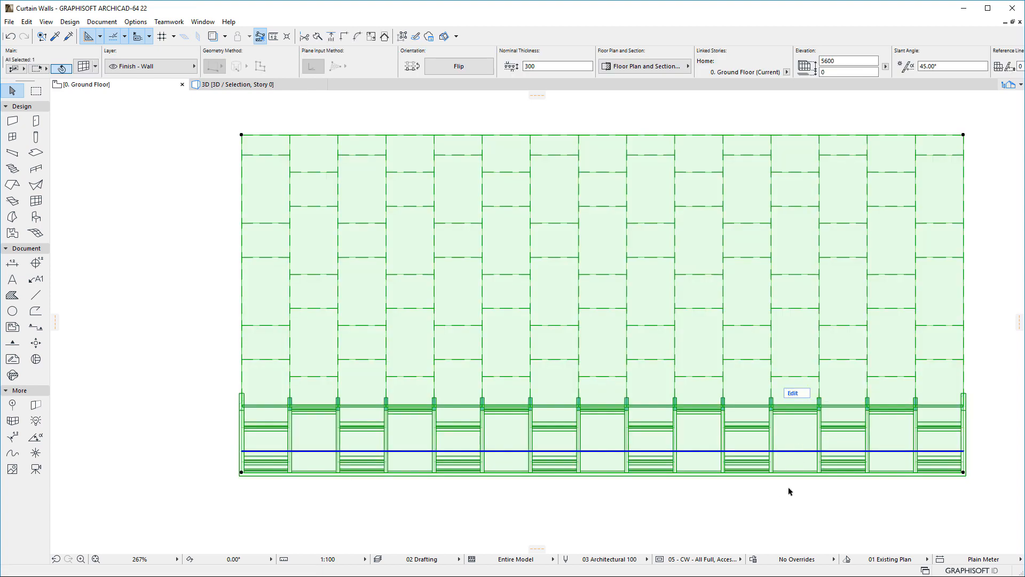
{"action": "mouse_move", "coordinate": [795, 423]}
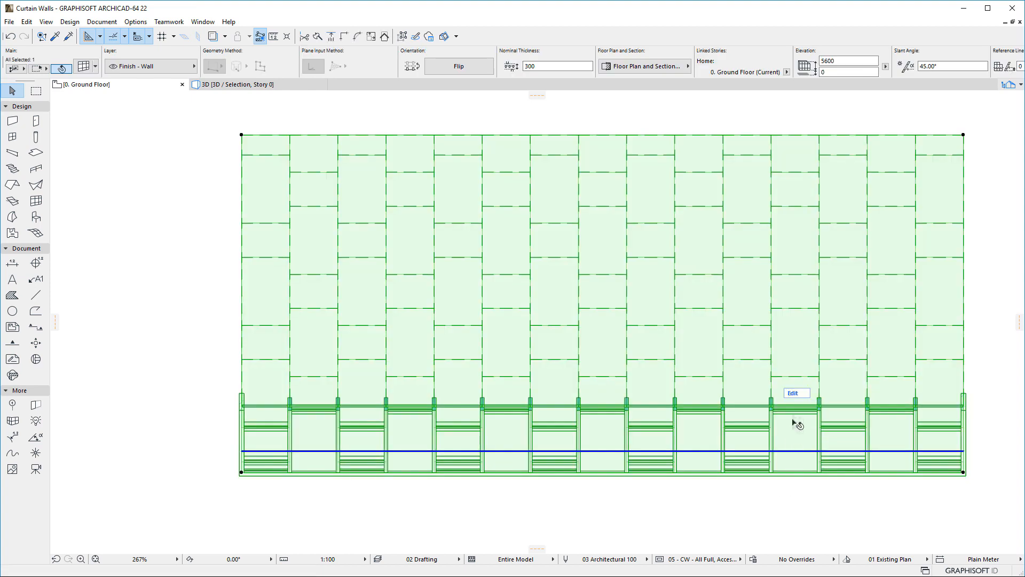
Enter Curtain Wall Edit Mode using the Edit label on the selected wall
{"action": "left_click", "coordinate": [793, 393]}
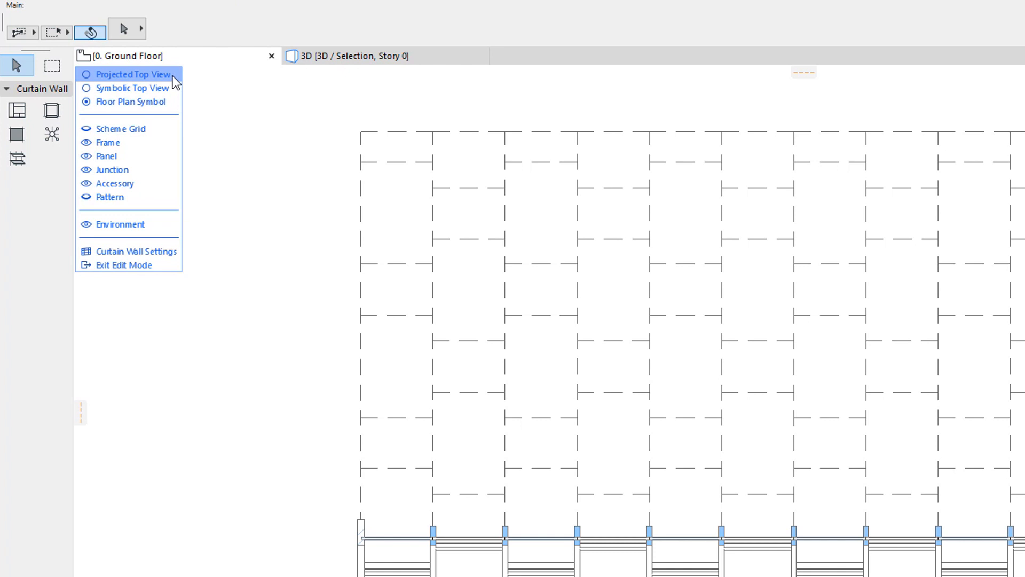
Toggle Projected and Symbolic Top View, restore Floor Plan Symbol, and exit Edit Mode
{"action": "left_click", "coordinate": [129, 74]}
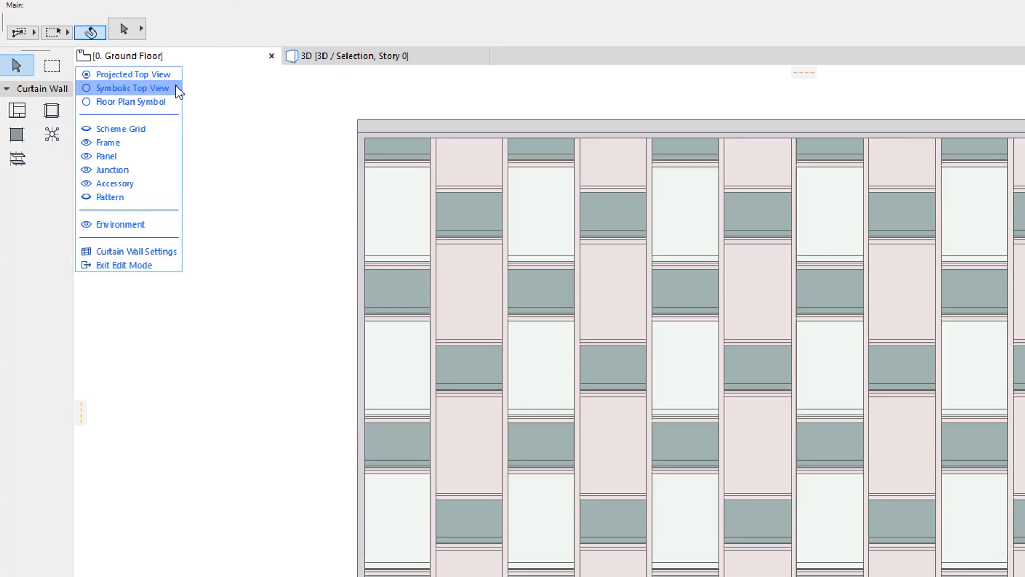
{"action": "left_click", "coordinate": [86, 169]}
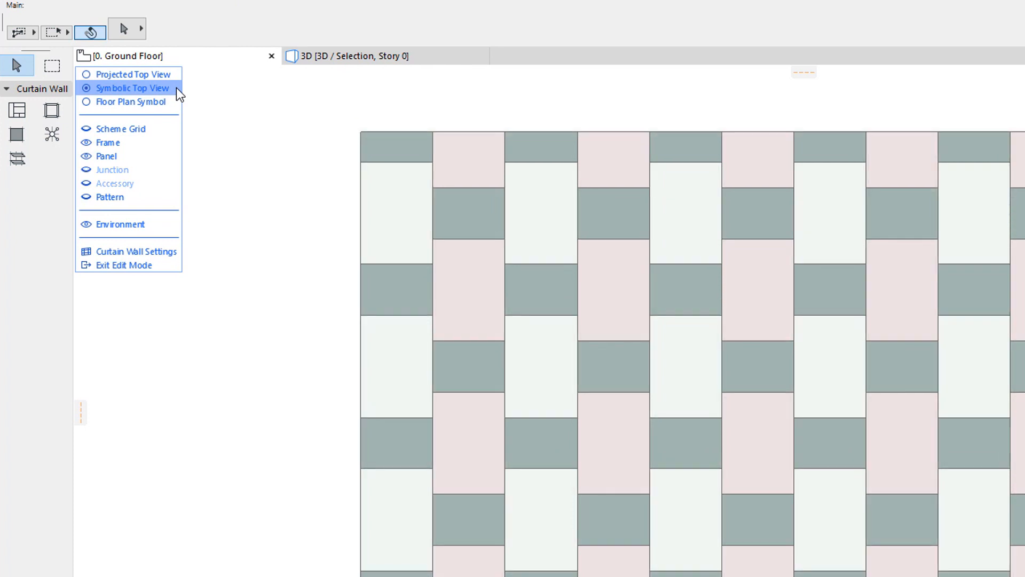
{"action": "left_click", "coordinate": [129, 73]}
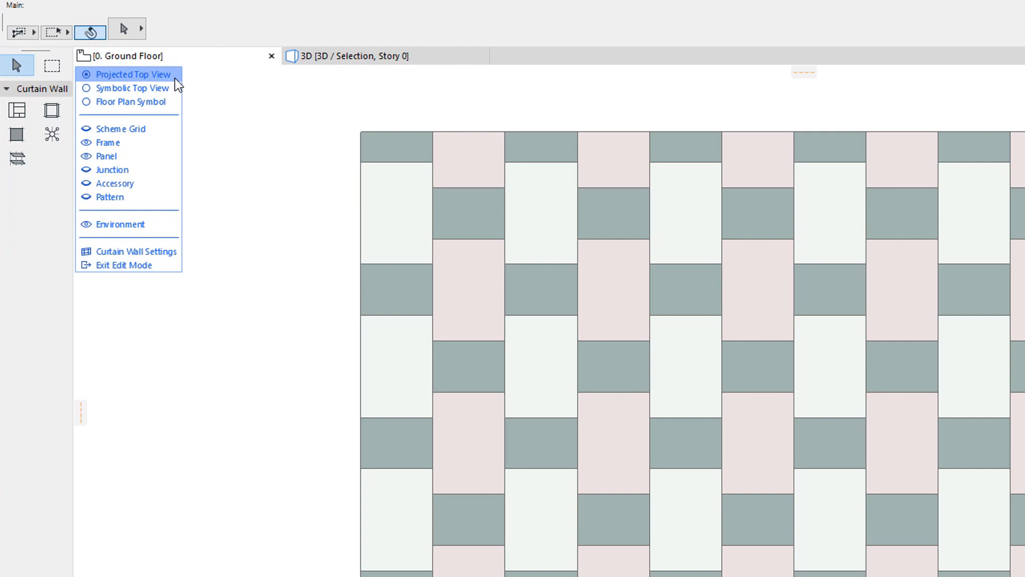
{"action": "left_click", "coordinate": [134, 88]}
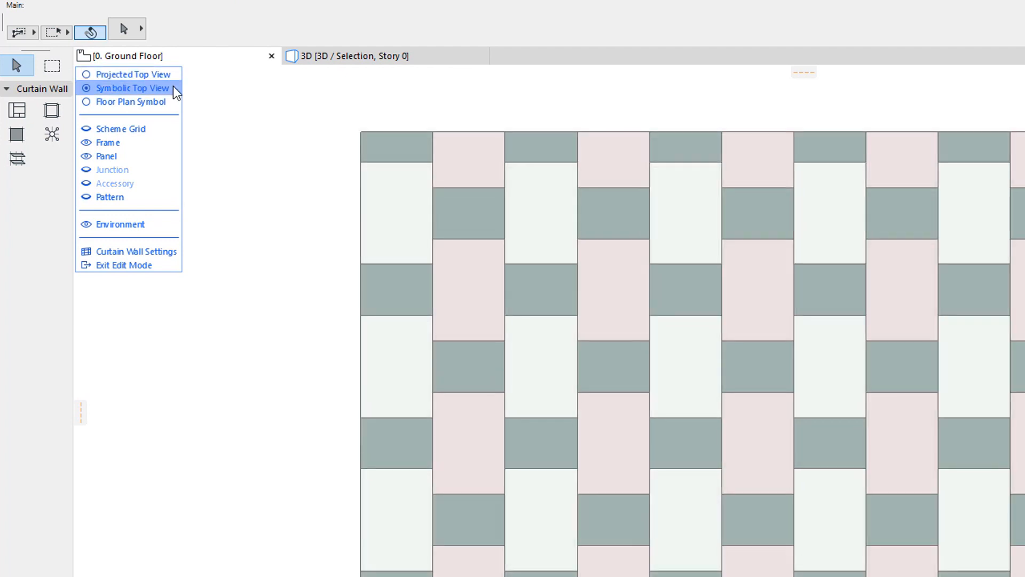
{"action": "left_click", "coordinate": [130, 102]}
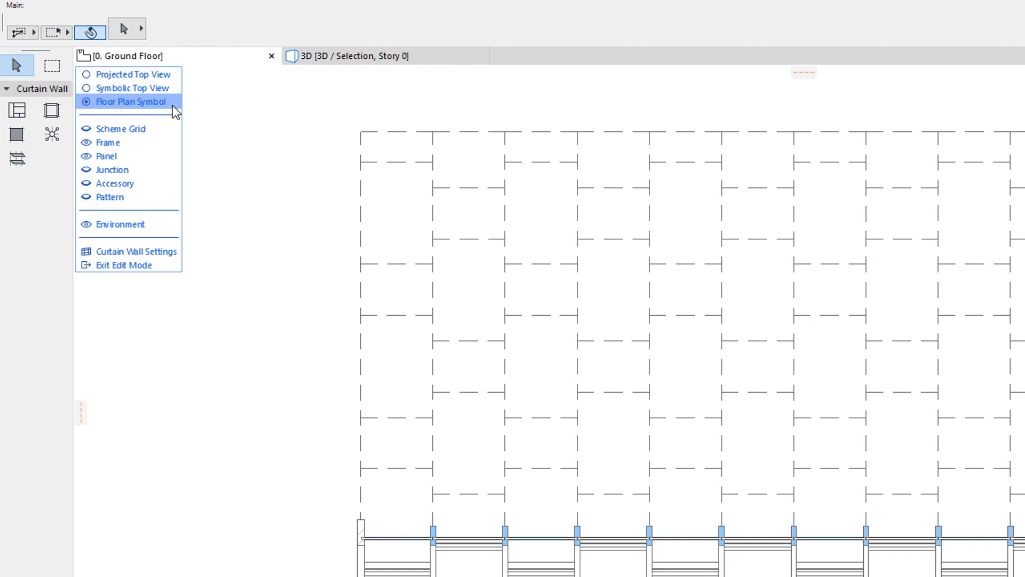
{"action": "mouse_move", "coordinate": [183, 280]}
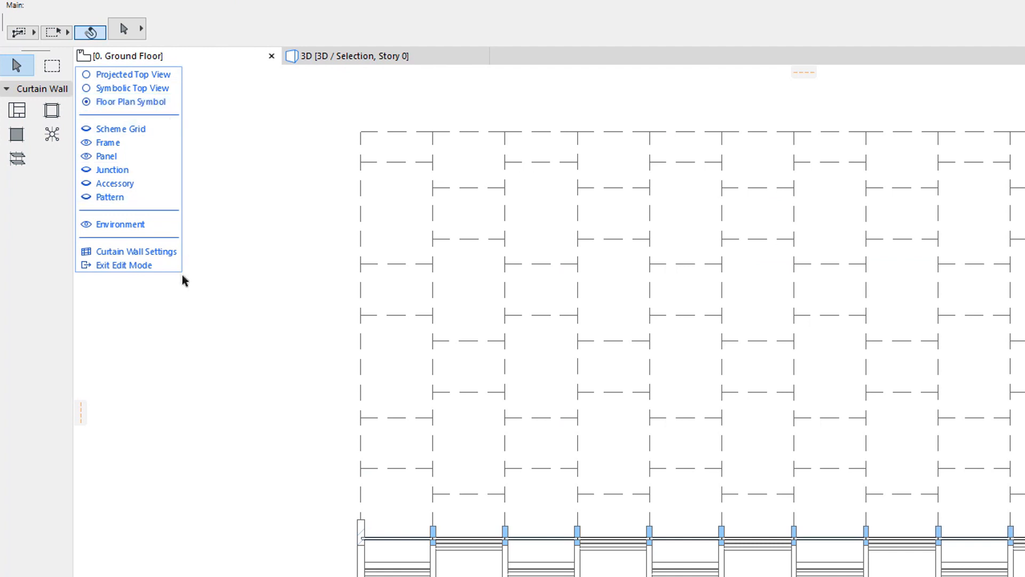
{"action": "left_click", "coordinate": [122, 265]}
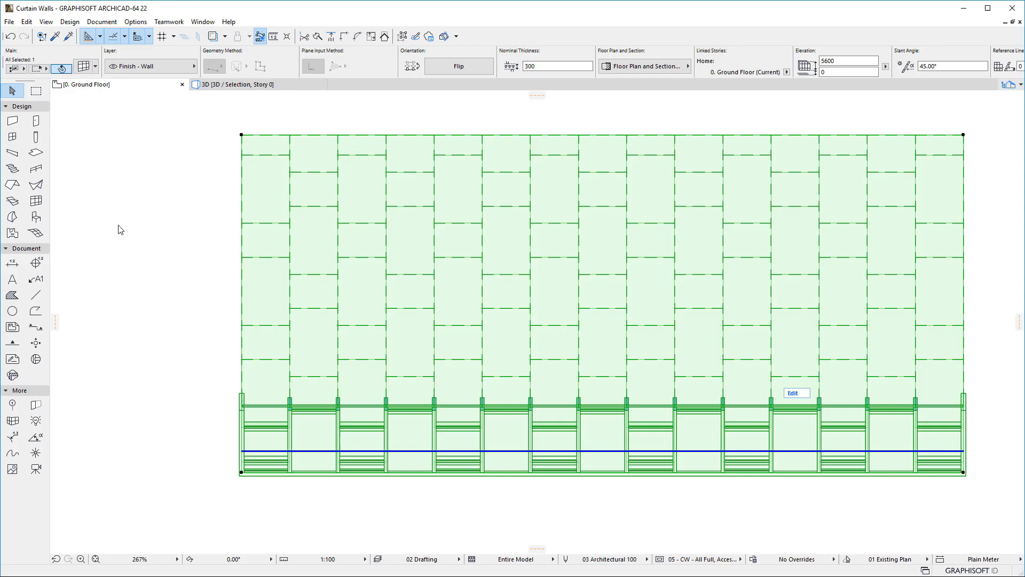
Deselect the curtain wall on the plan and switch to the 3D window
{"action": "left_click", "coordinate": [119, 228]}
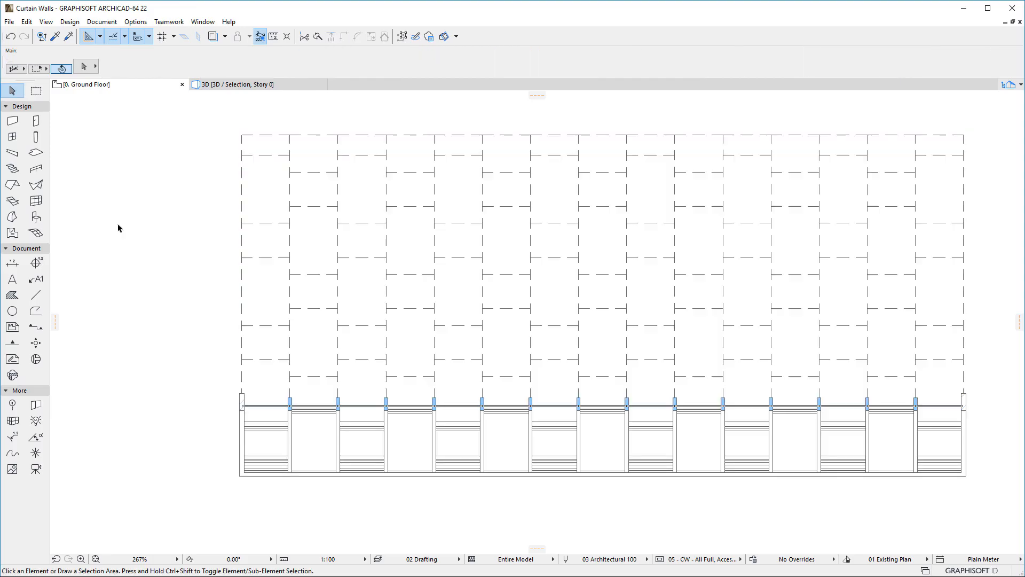
{"action": "left_click", "coordinate": [232, 84]}
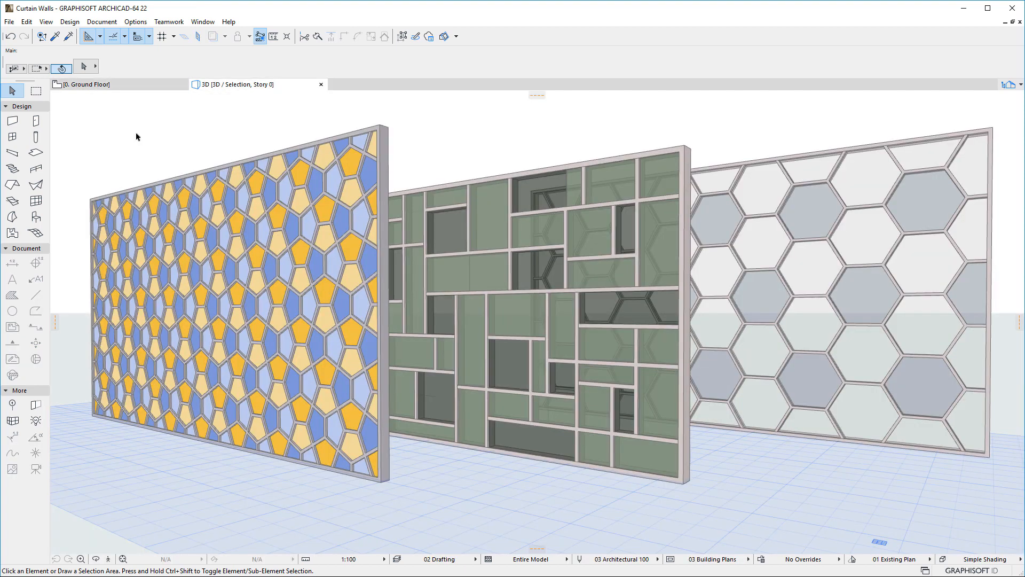